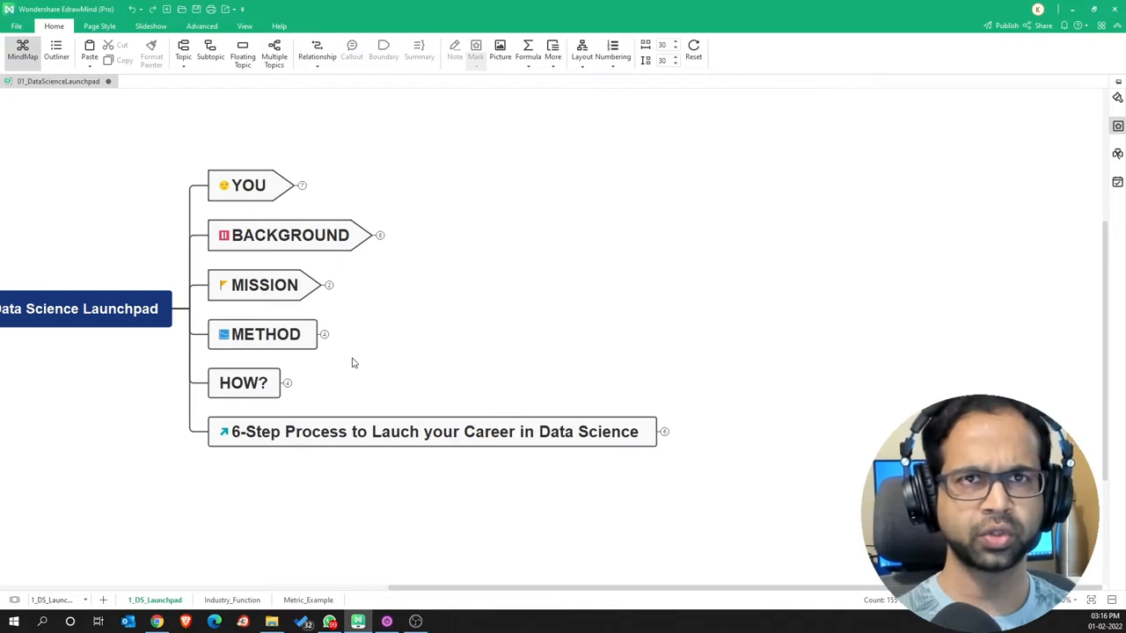
Expand the METHOD branch to show its four non-linear learning subtopics.
left_click(324, 334)
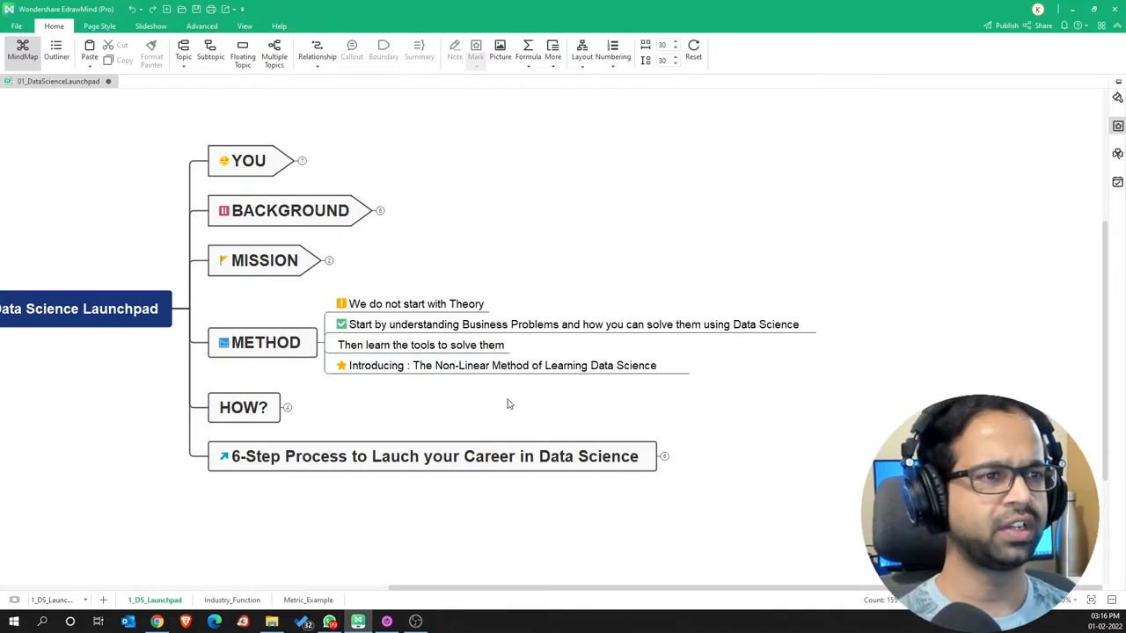
mouse_move(500, 405)
type("n")
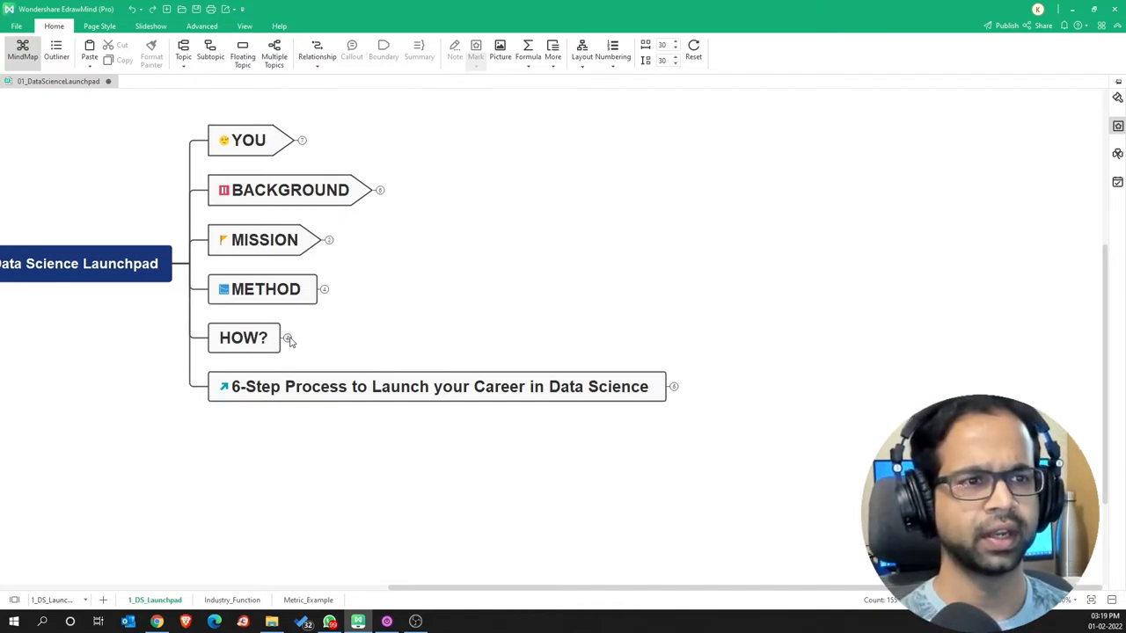
Open the HOW? branch to reveal its four points on execution, coaching and interviews.
left_click(288, 339)
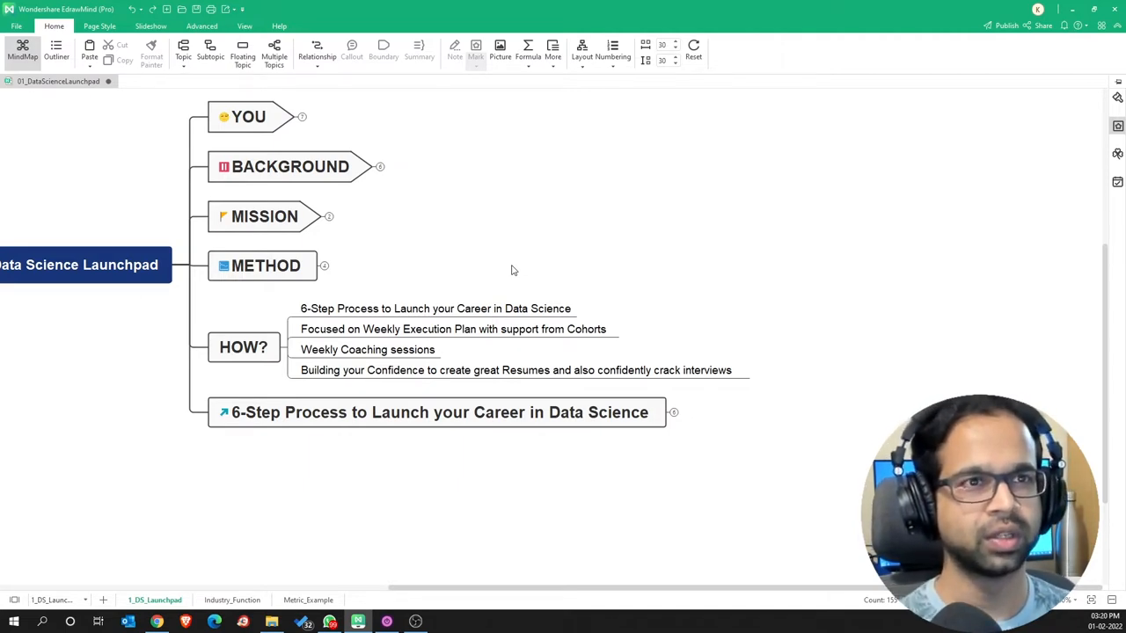
mouse_move(503, 271)
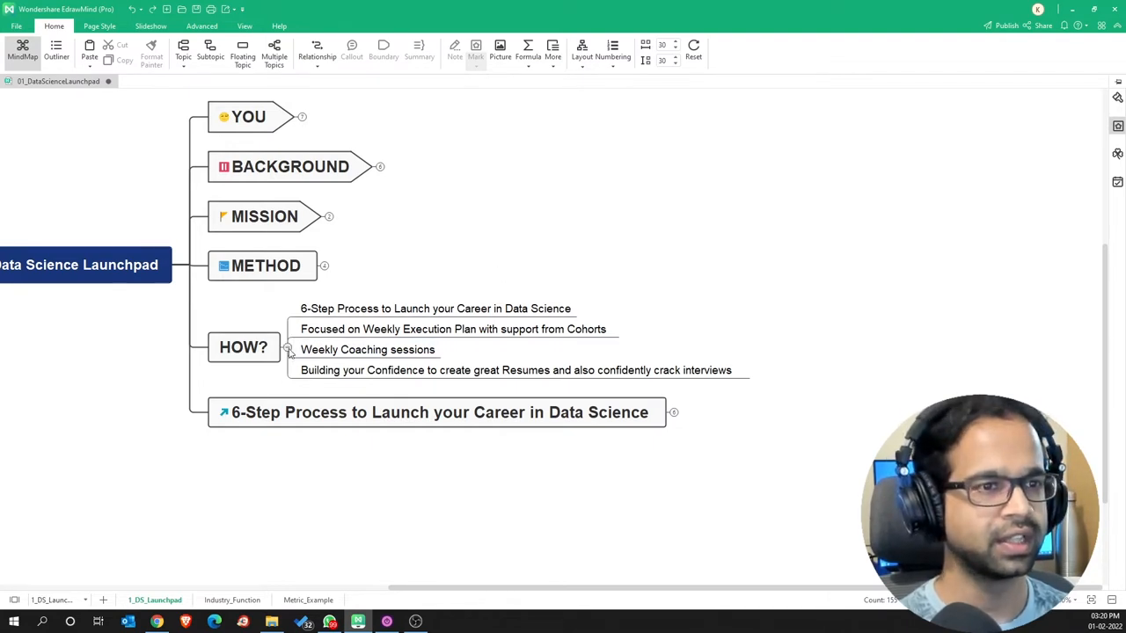
left_click(289, 350)
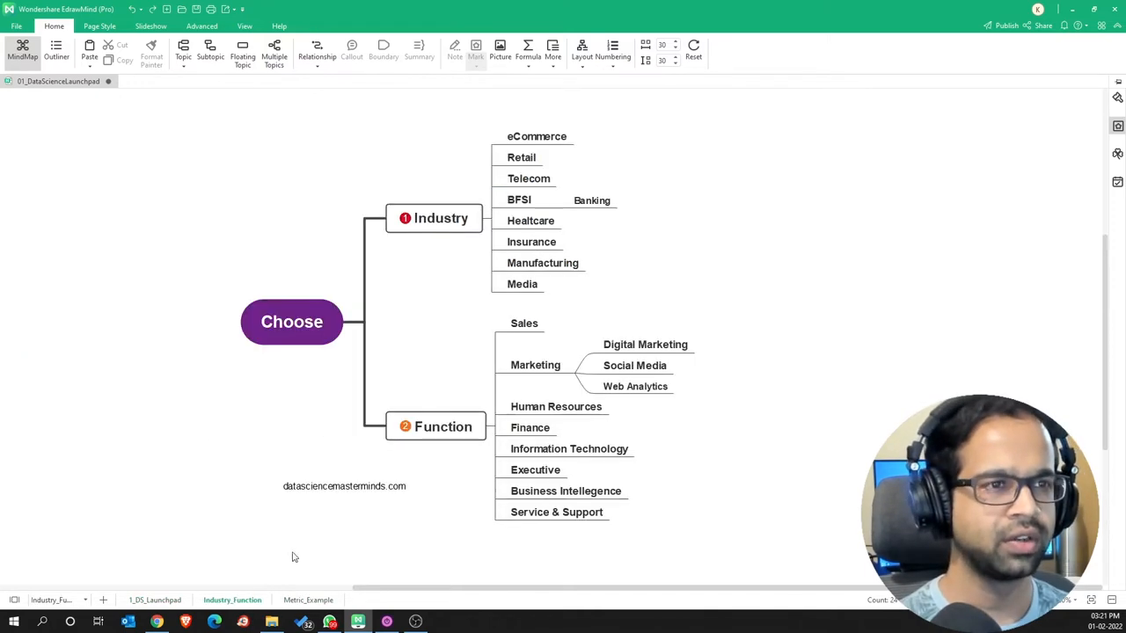
left_click(519, 199)
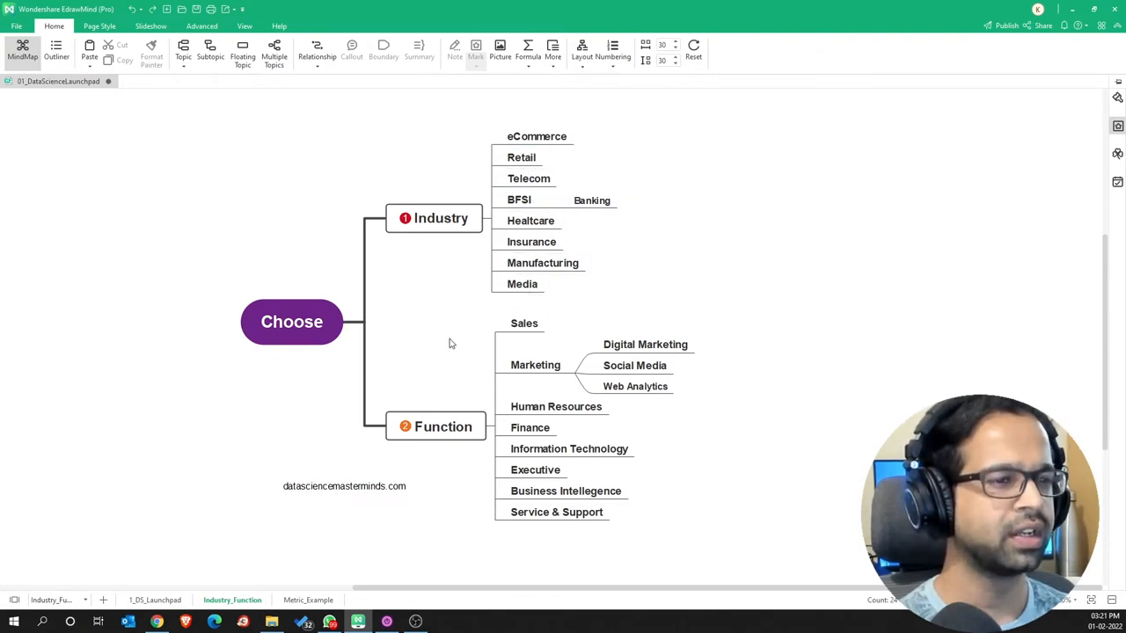
mouse_move(488, 315)
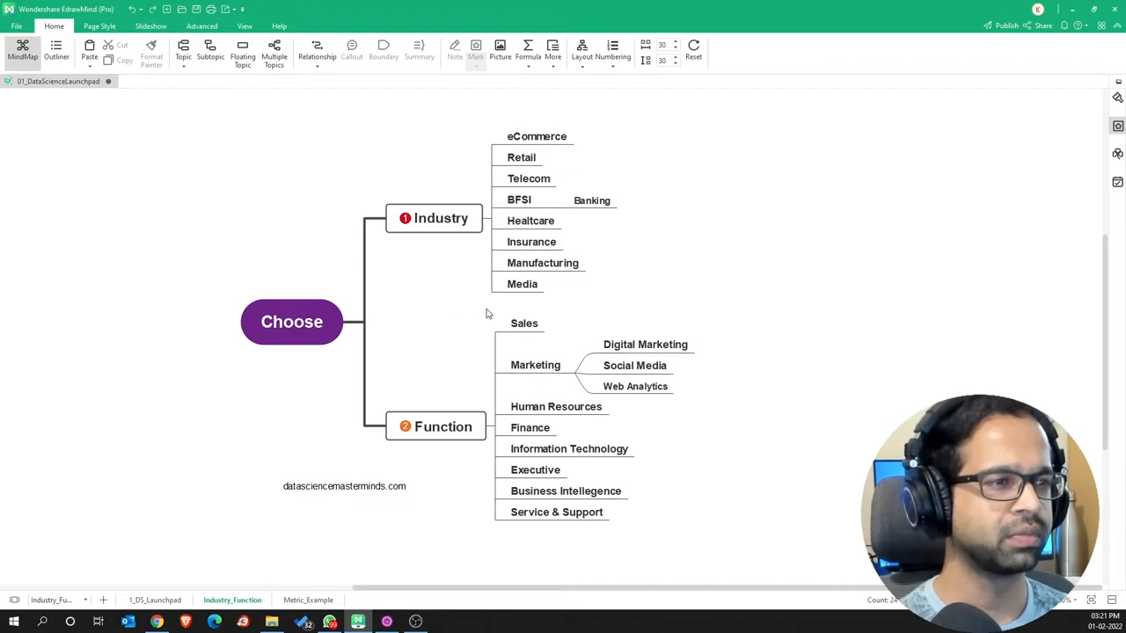
left_click(530, 428)
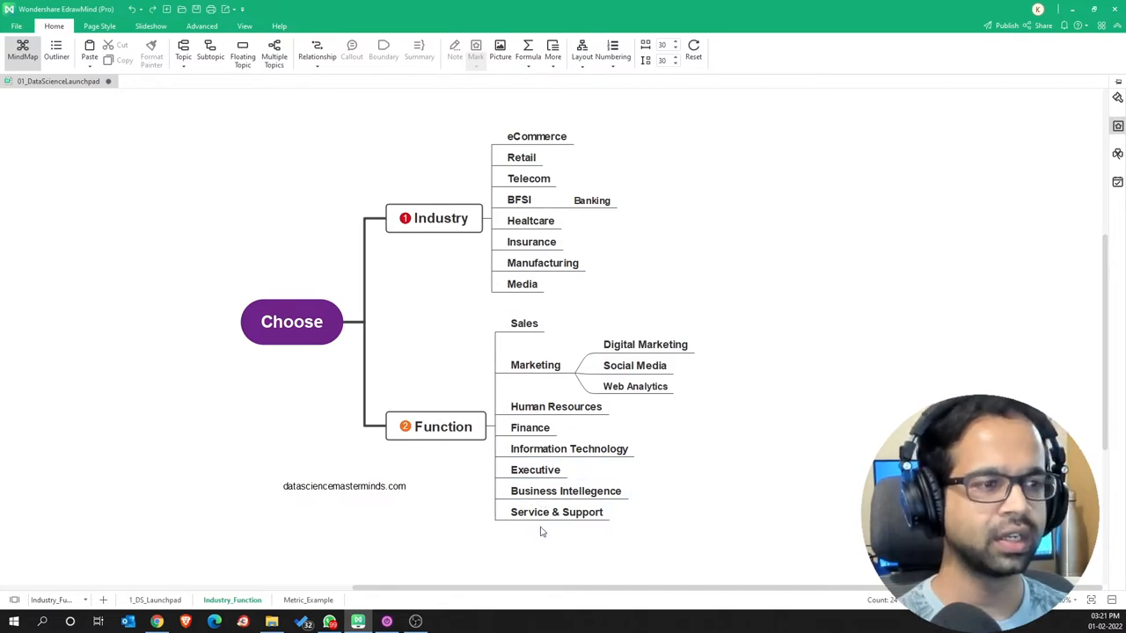
mouse_move(458, 547)
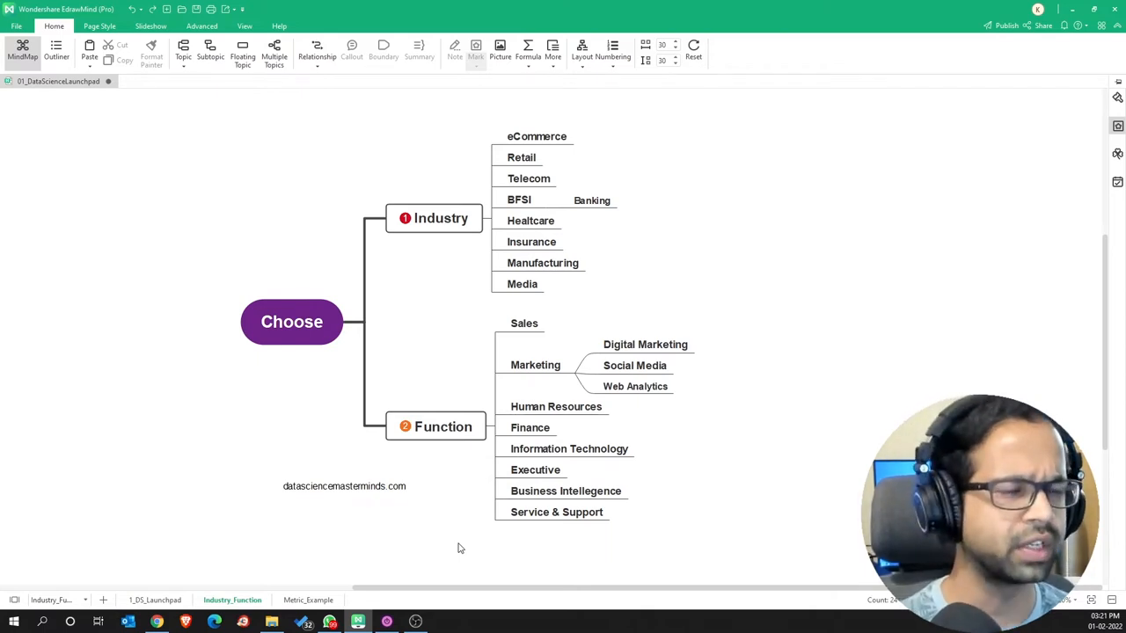
mouse_move(188, 584)
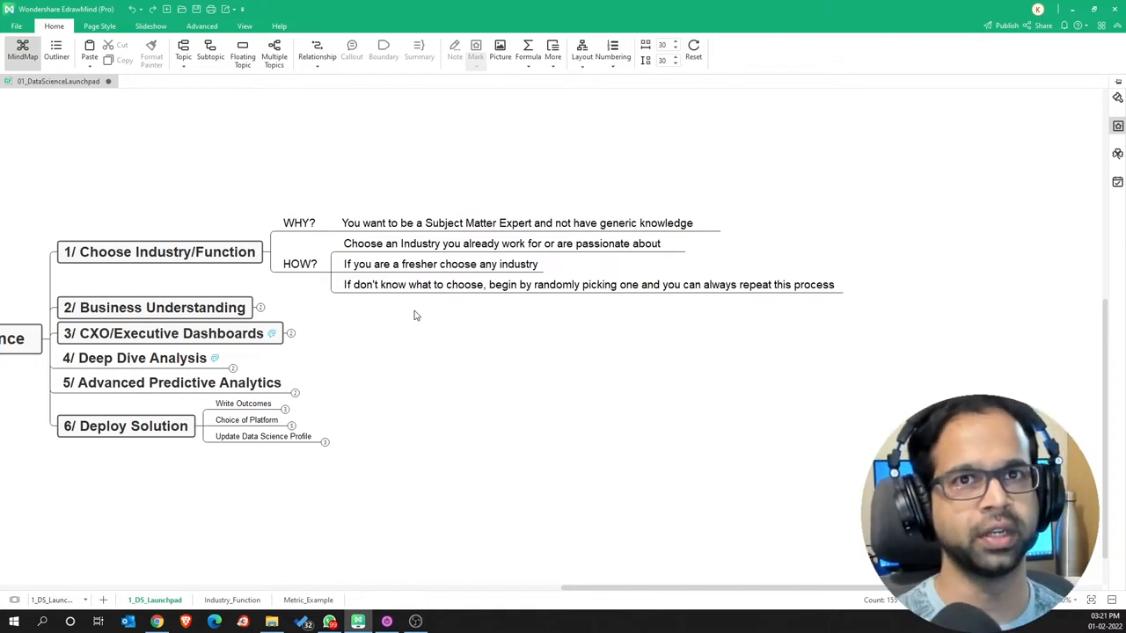
mouse_move(302, 210)
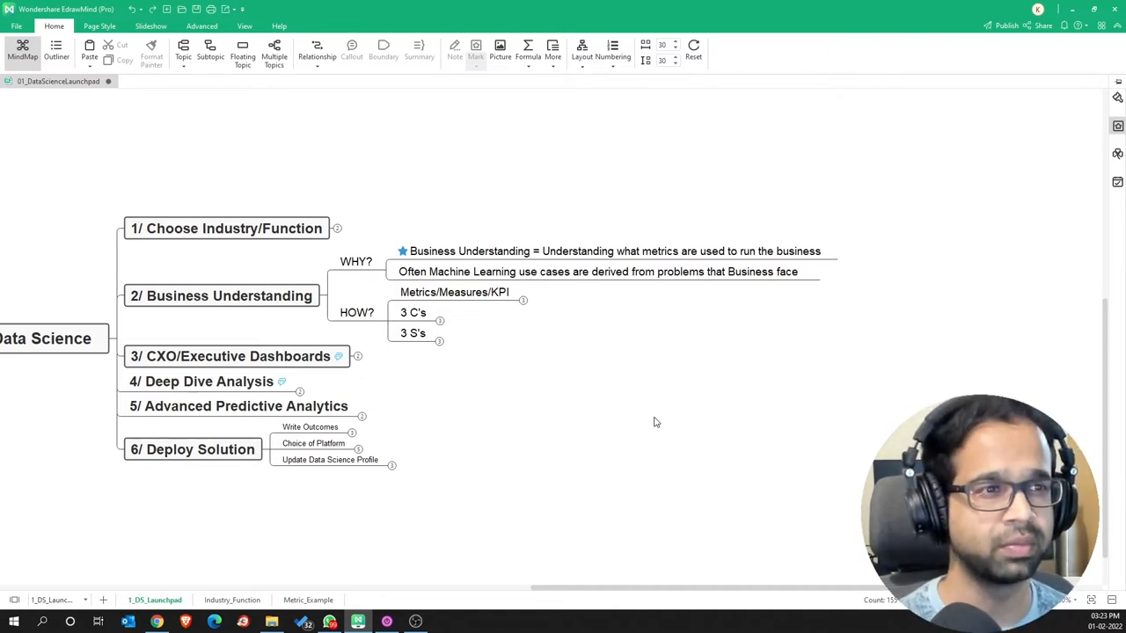
mouse_move(532, 396)
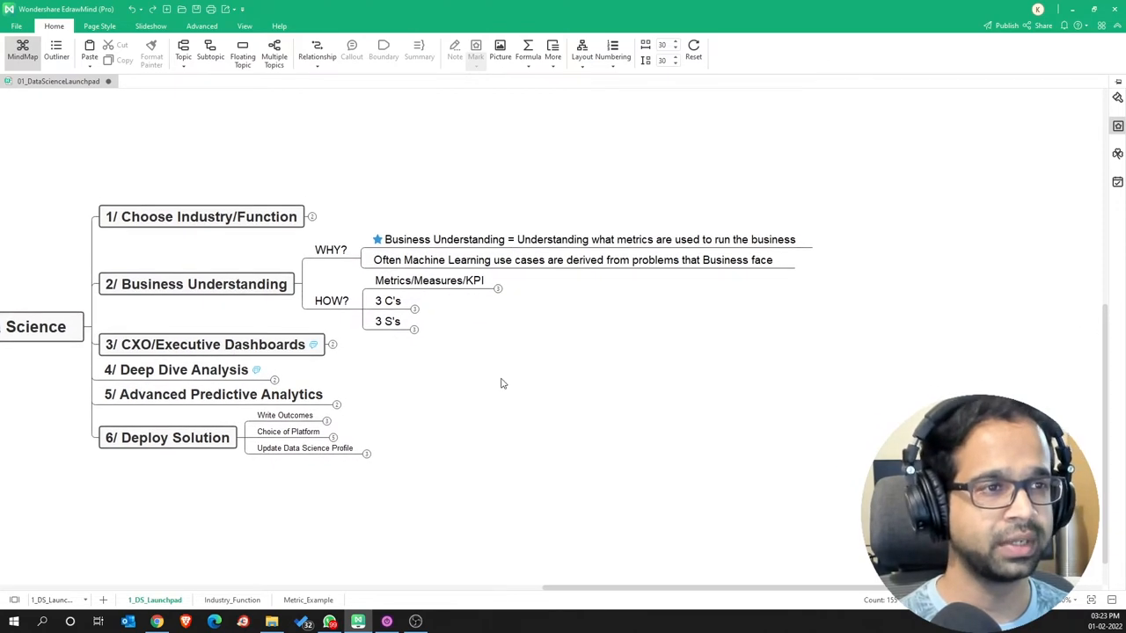
Expand Metrics/Measures/KPI into lead measure, lag measure and frequency of business operation.
left_click(429, 280)
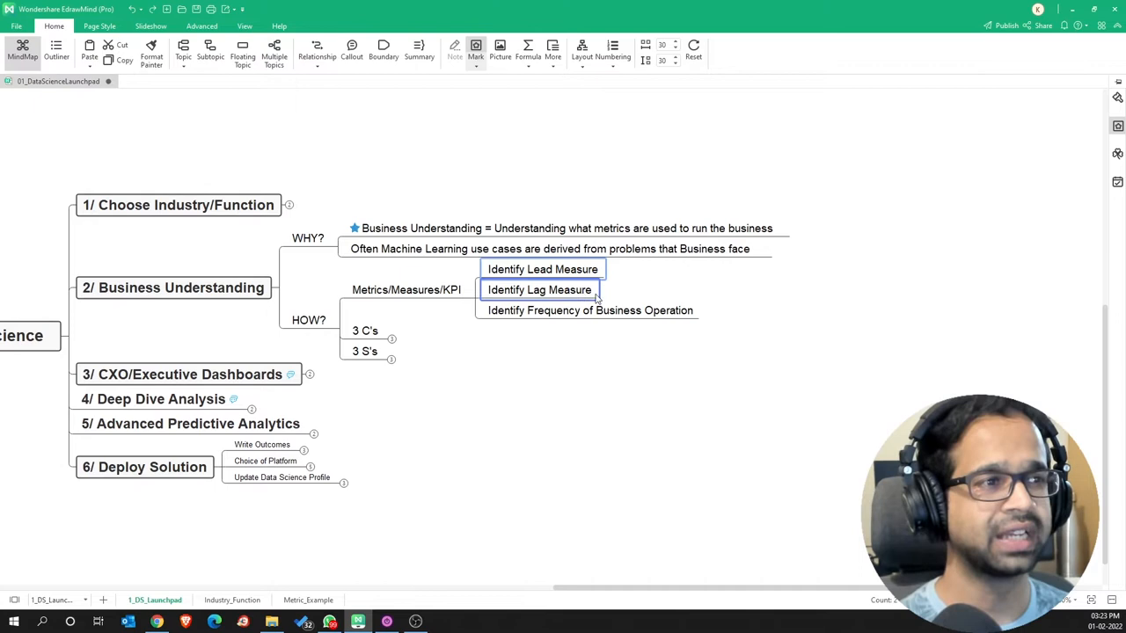
Show the 3 C's and 3 S's sub-points: context, criteria, constraints; stakeholders, scope, sources.
left_click(589, 309)
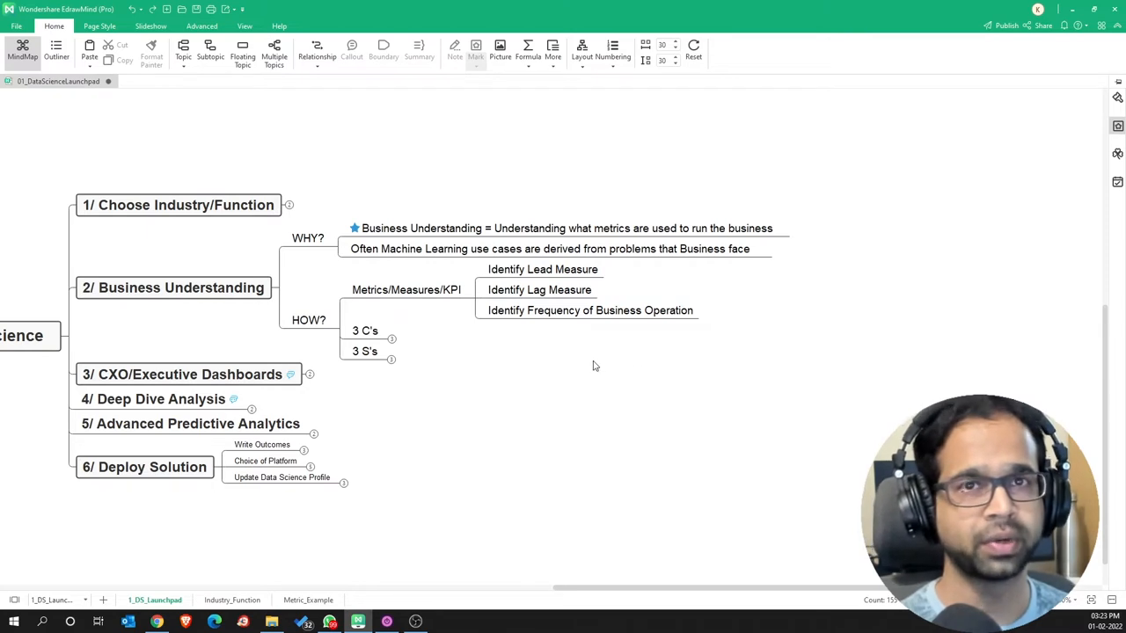
mouse_move(588, 366)
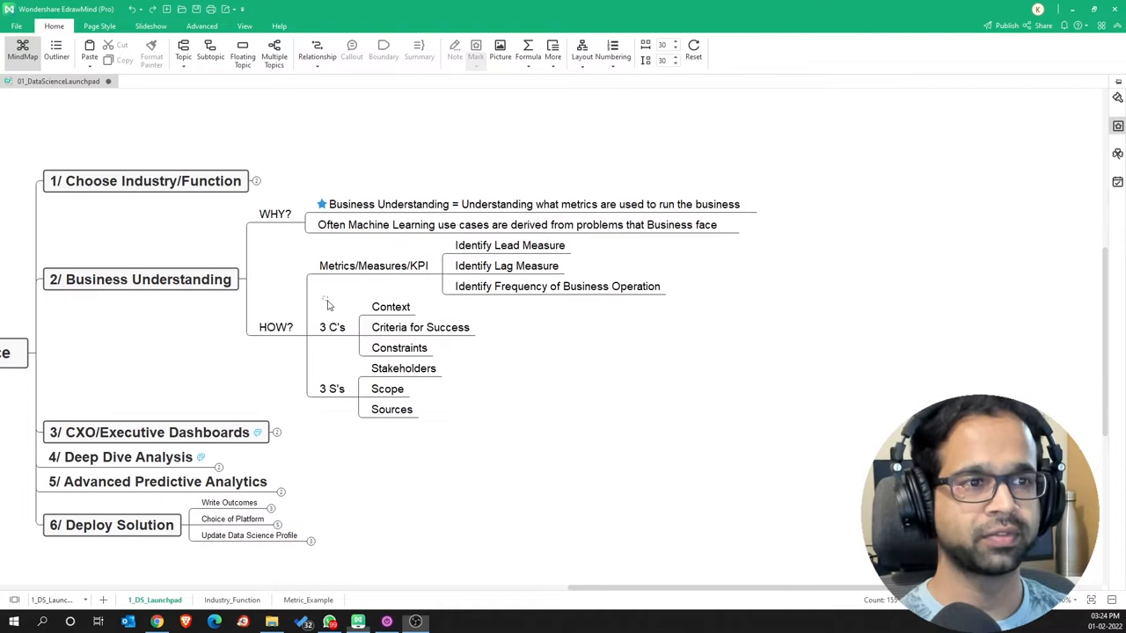
left_click(399, 348)
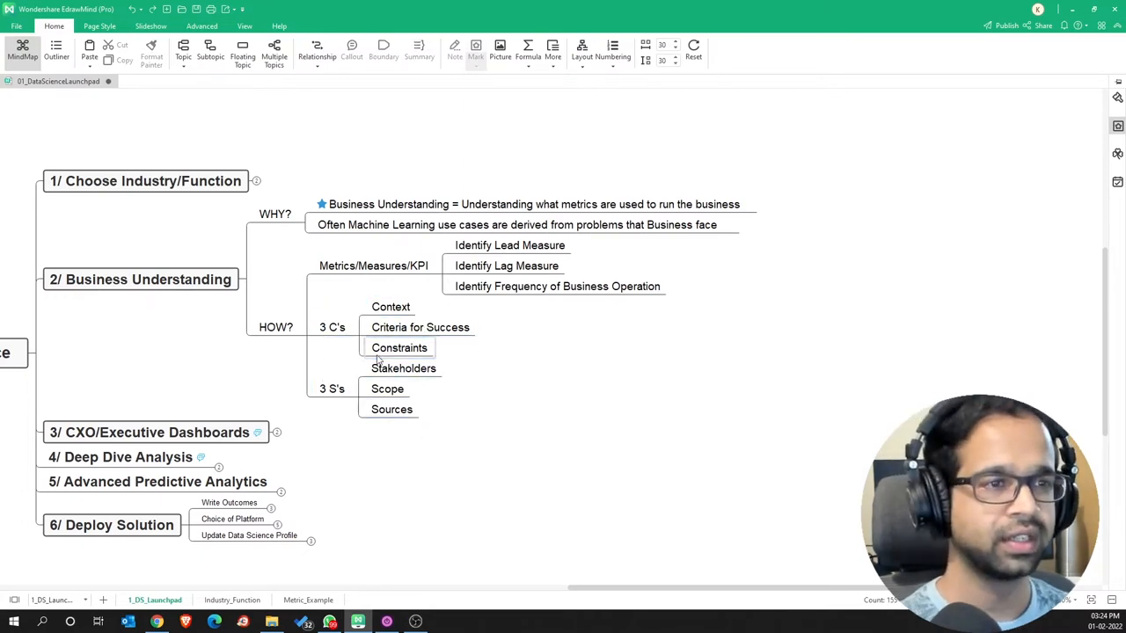
mouse_move(339, 323)
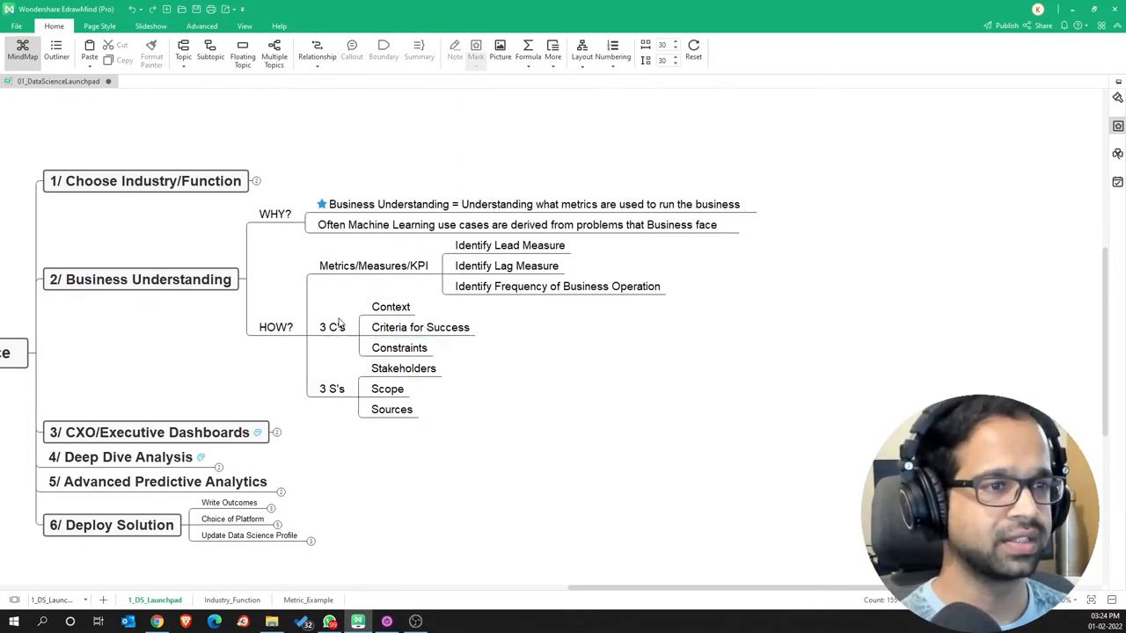
left_click(332, 327)
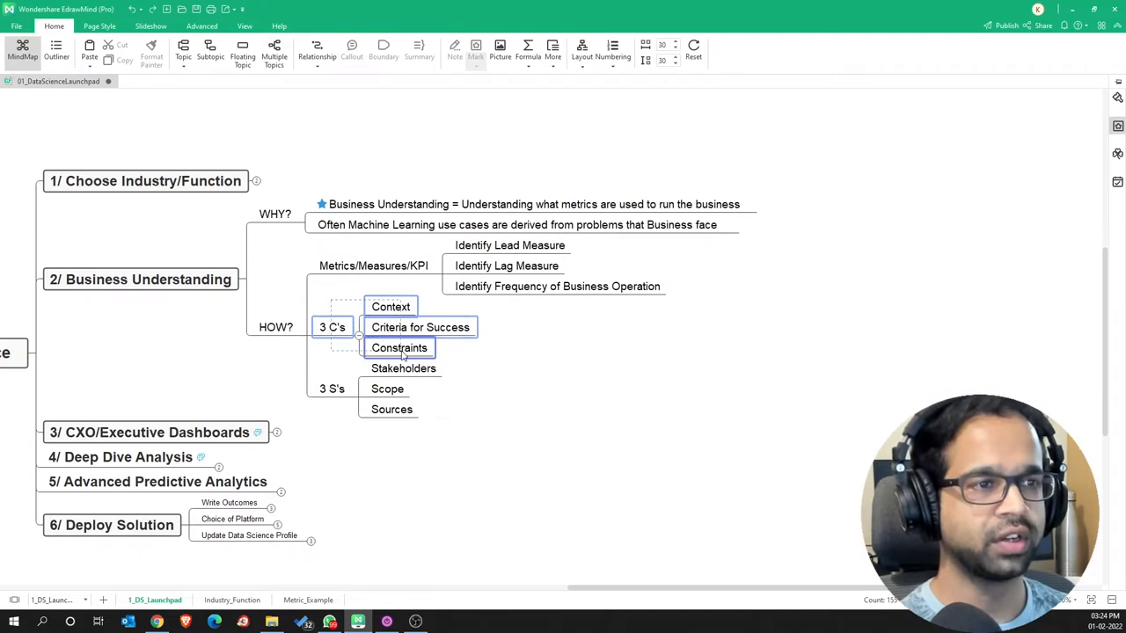
left_click(399, 348)
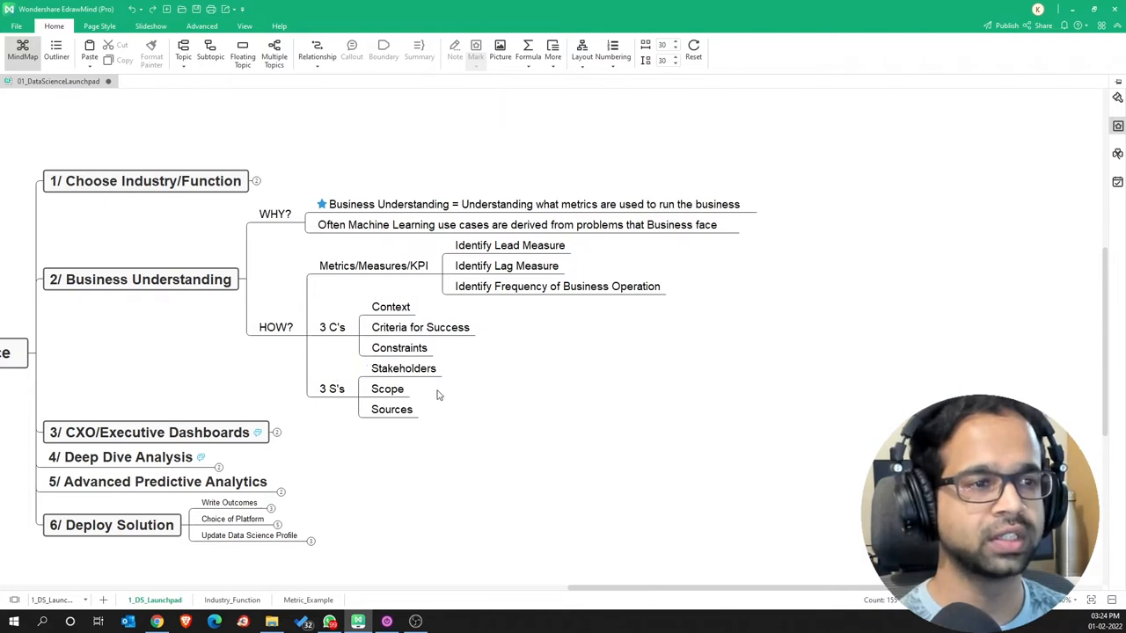
left_click(387, 389)
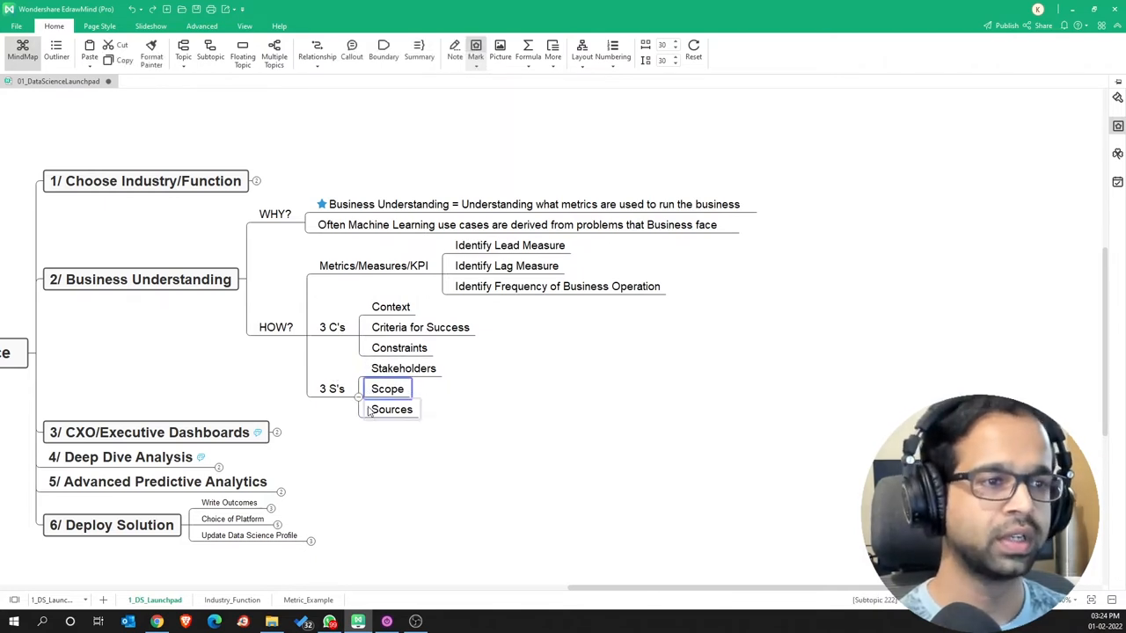
left_click(391, 409)
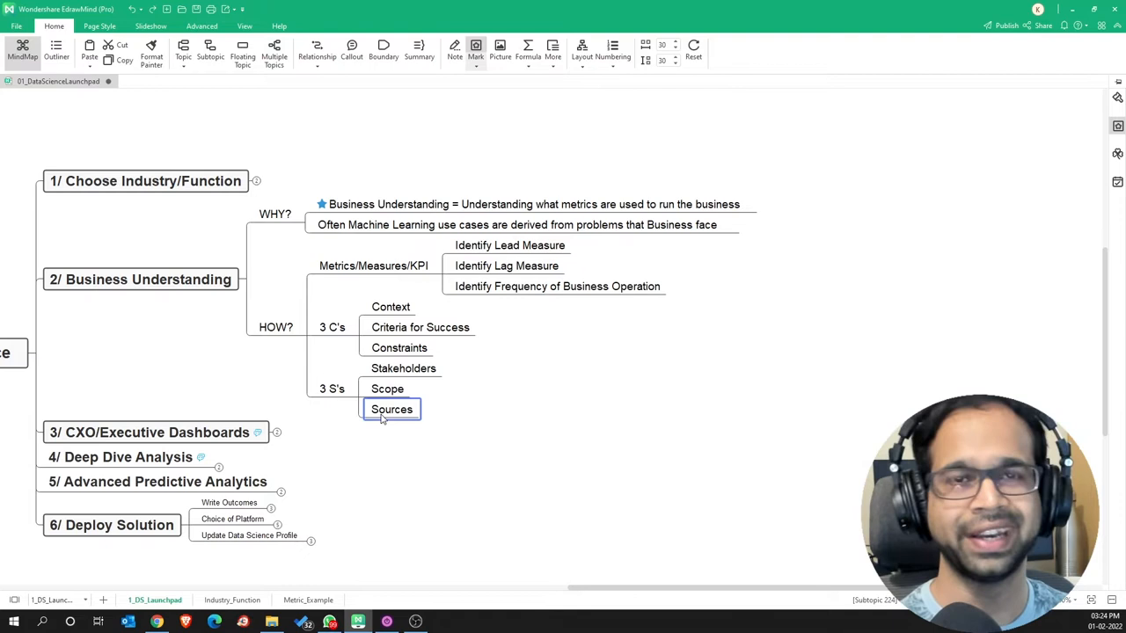
mouse_move(430, 391)
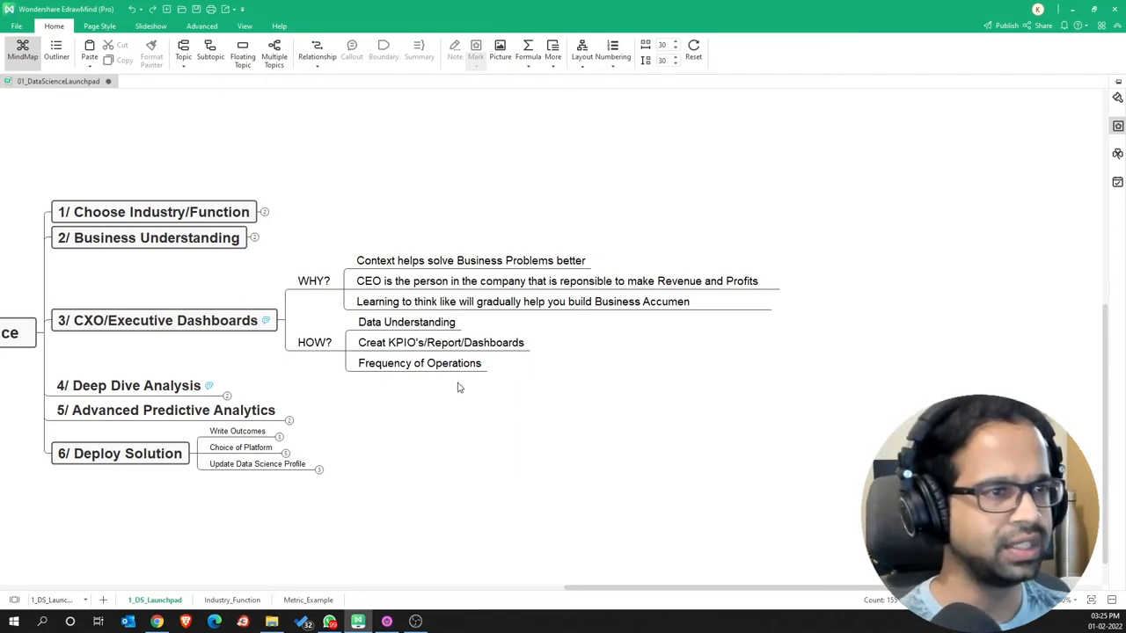
Insert 'a CEO' after 'like' in the third WHY point and confirm the edit.
left_click(522, 301)
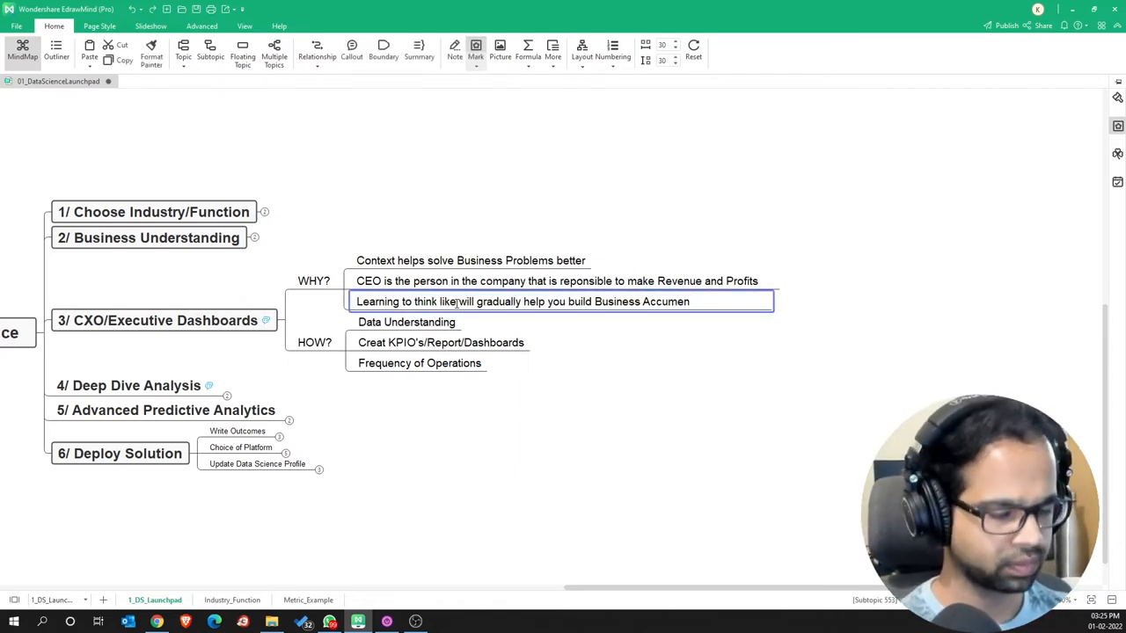
type("a CEO")
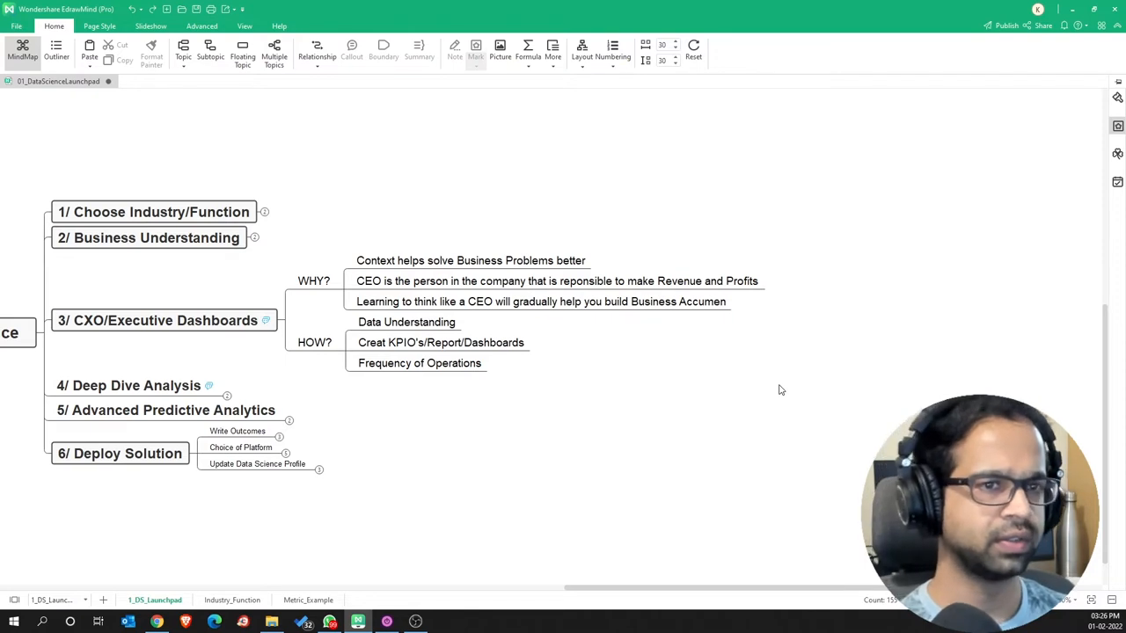
left_click(406, 322)
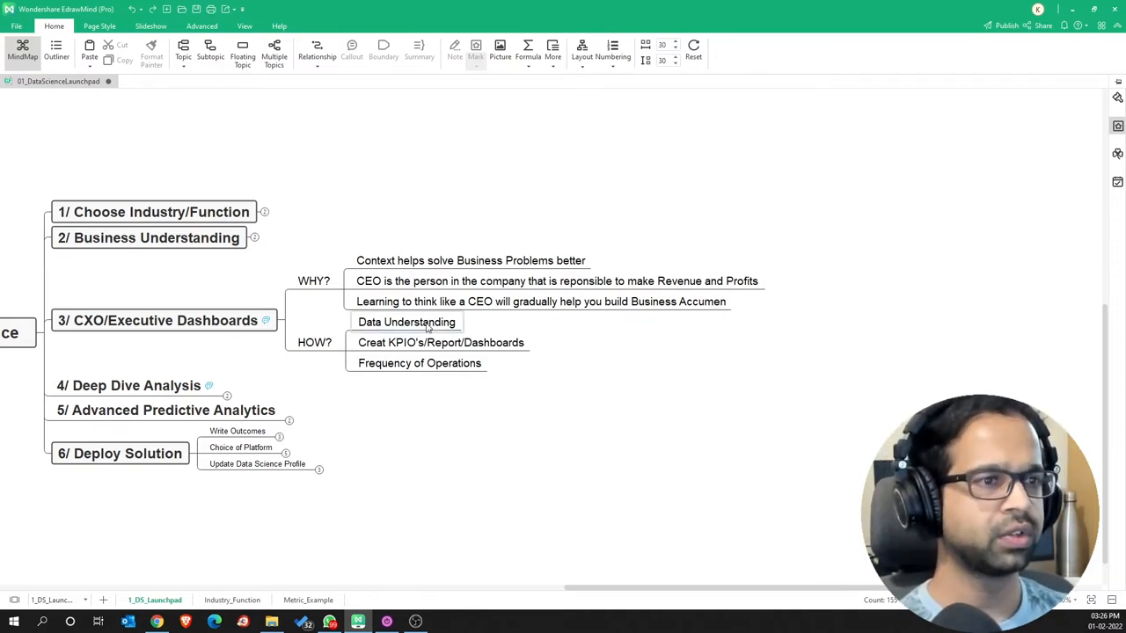
Correct the misspelled HOW point to 'Create KPI's/Report/Dashboards' and deselect it.
left_click(406, 321)
type("e")
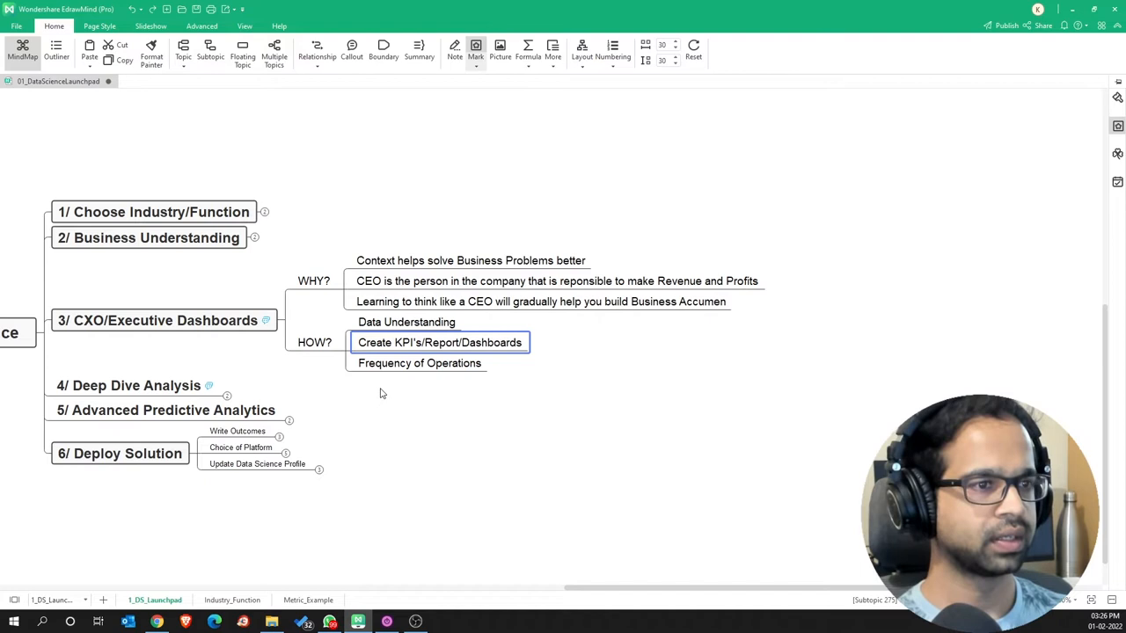
mouse_move(479, 351)
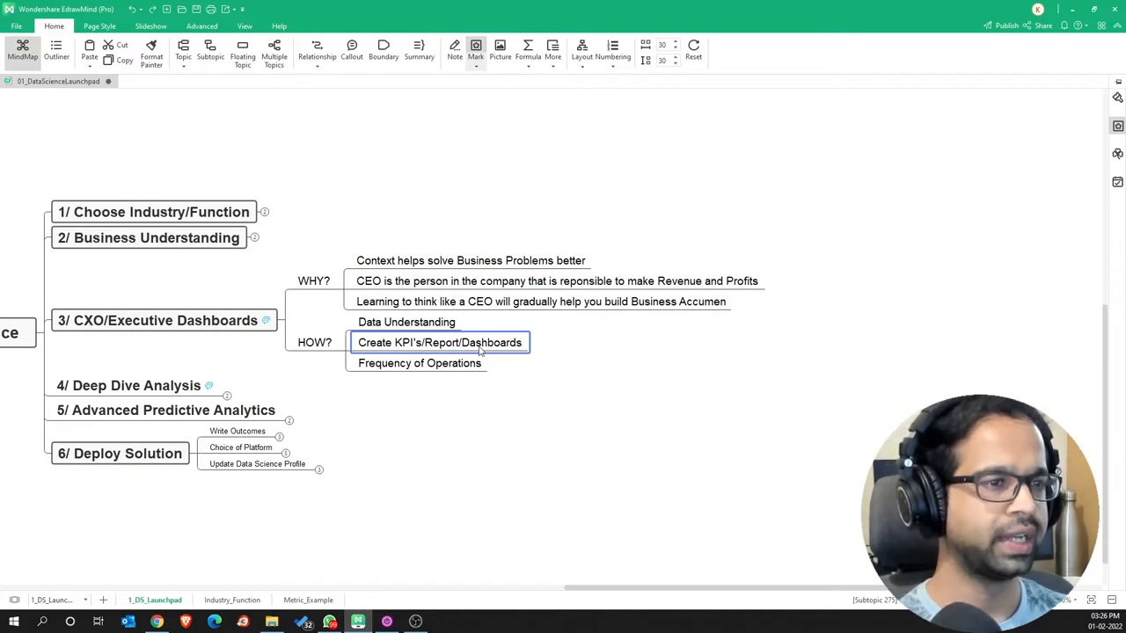
left_click(420, 362)
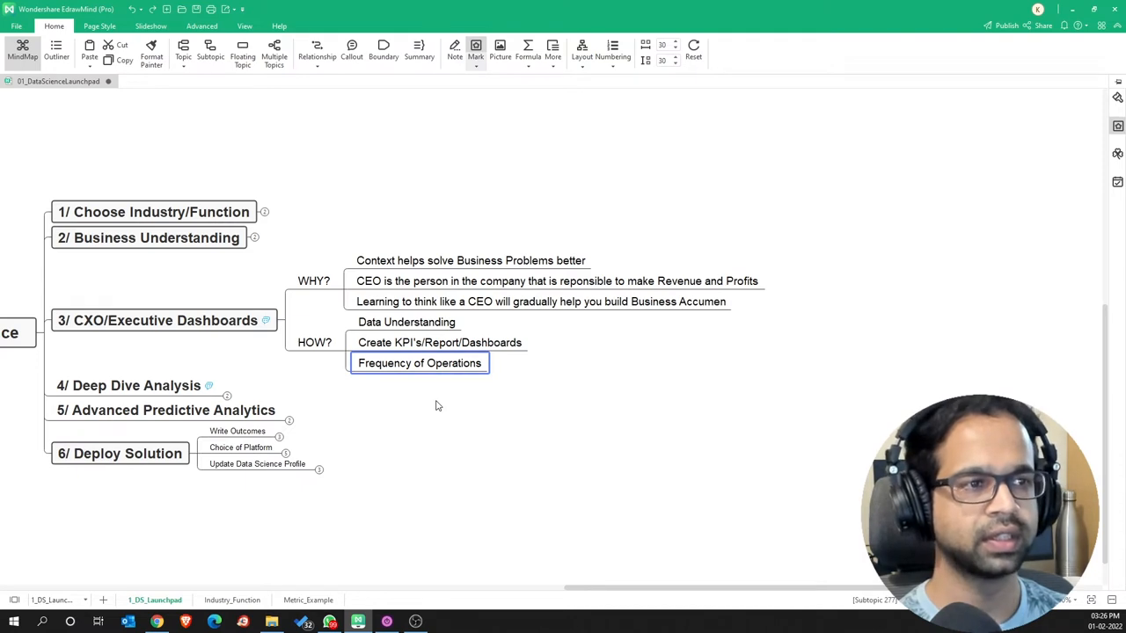
left_click(435, 405)
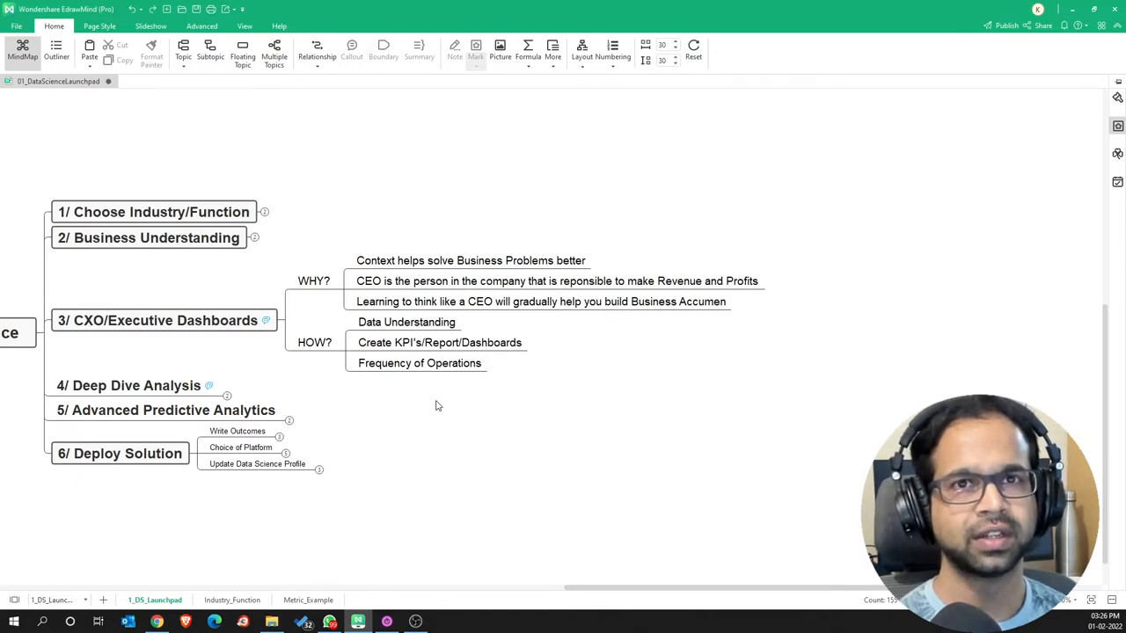
mouse_move(335, 368)
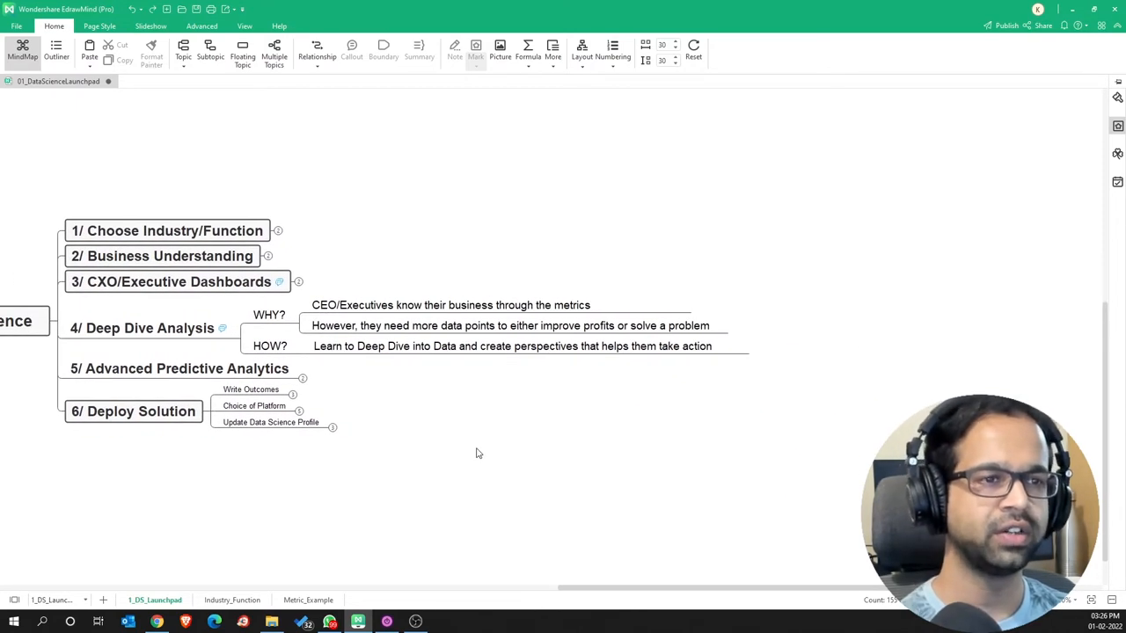
Reword the first Deep Dive WHY point from 'the metrics' to 'their metrics'.
left_click(450, 304)
type("ir")
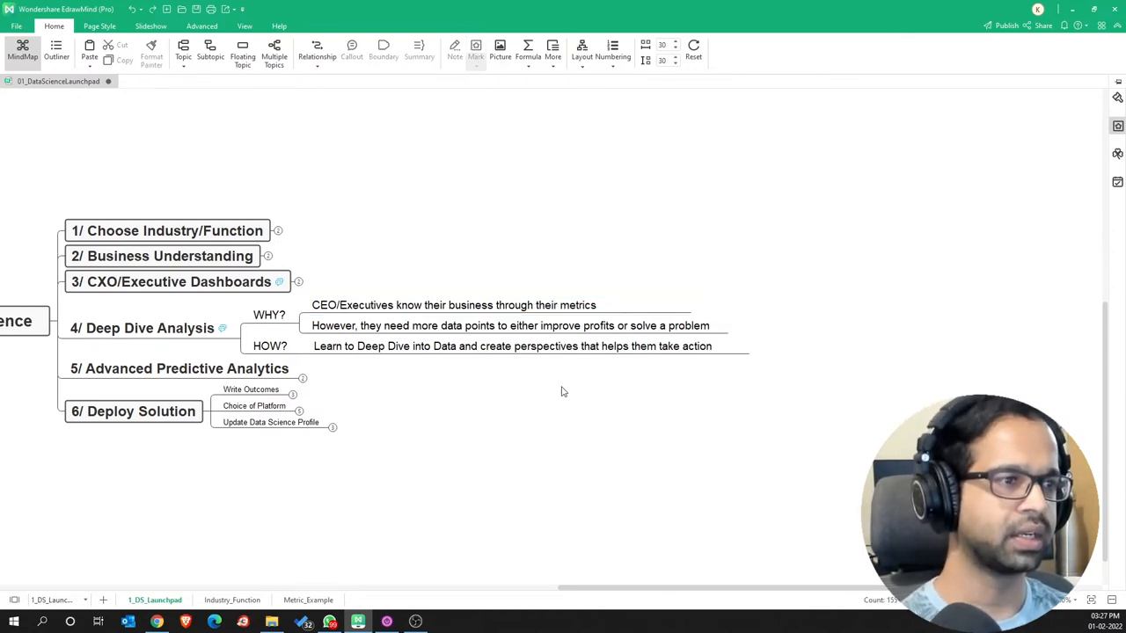
left_click(453, 304)
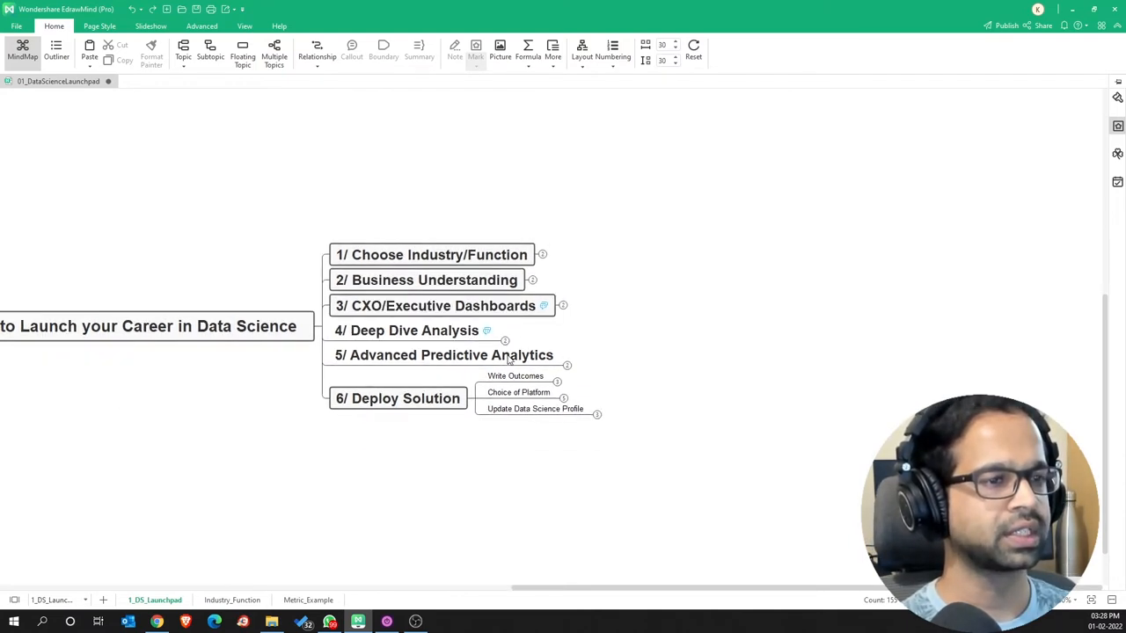
Expand branch 5 and change 'Dashboards of Scorecards' to 'Dashboards or Scorecards'.
left_click(566, 365)
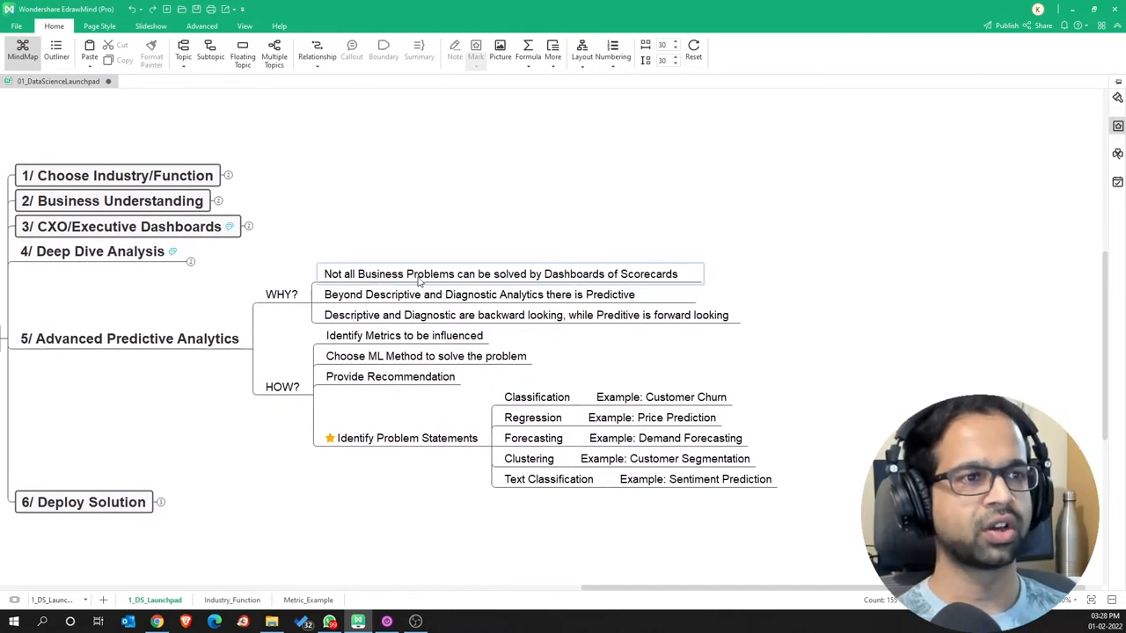
left_click(501, 274)
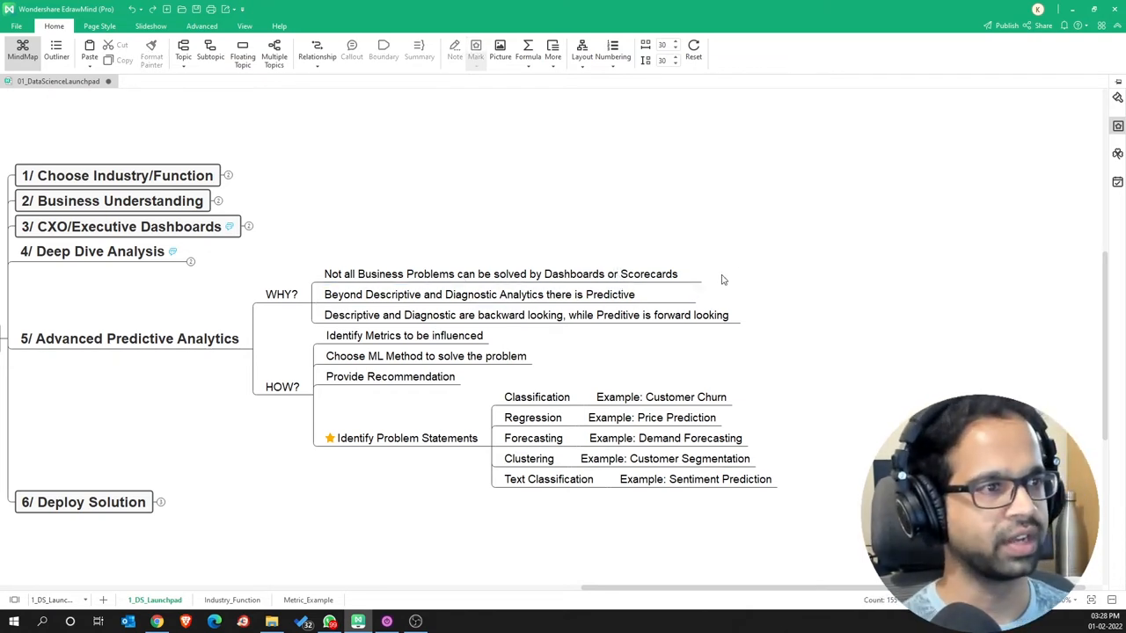
left_click(478, 294)
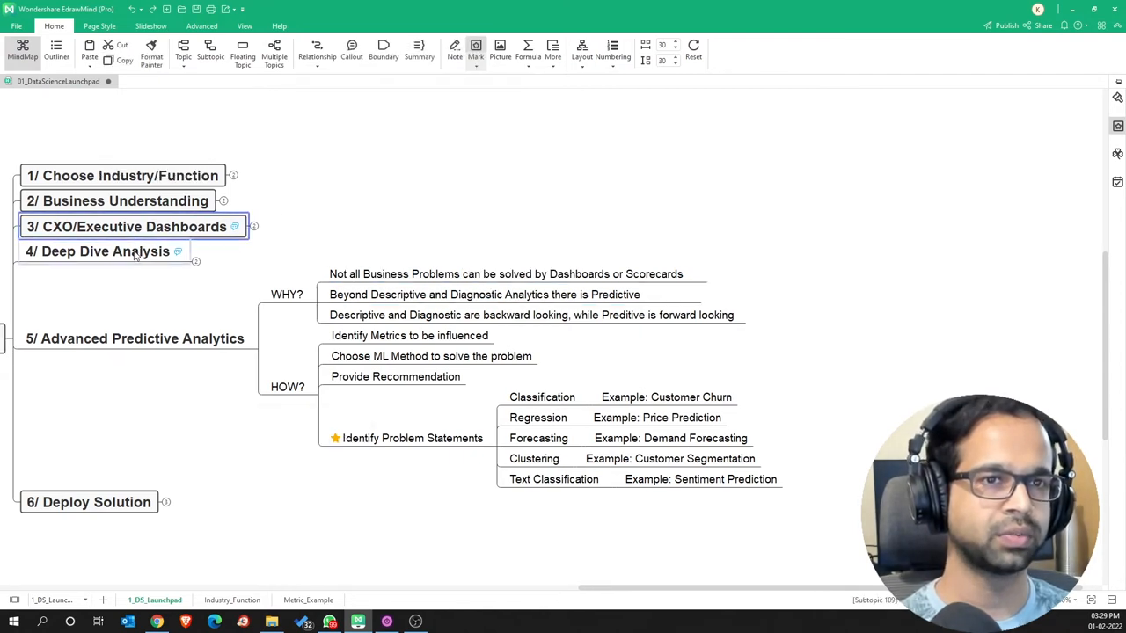
left_click(105, 251)
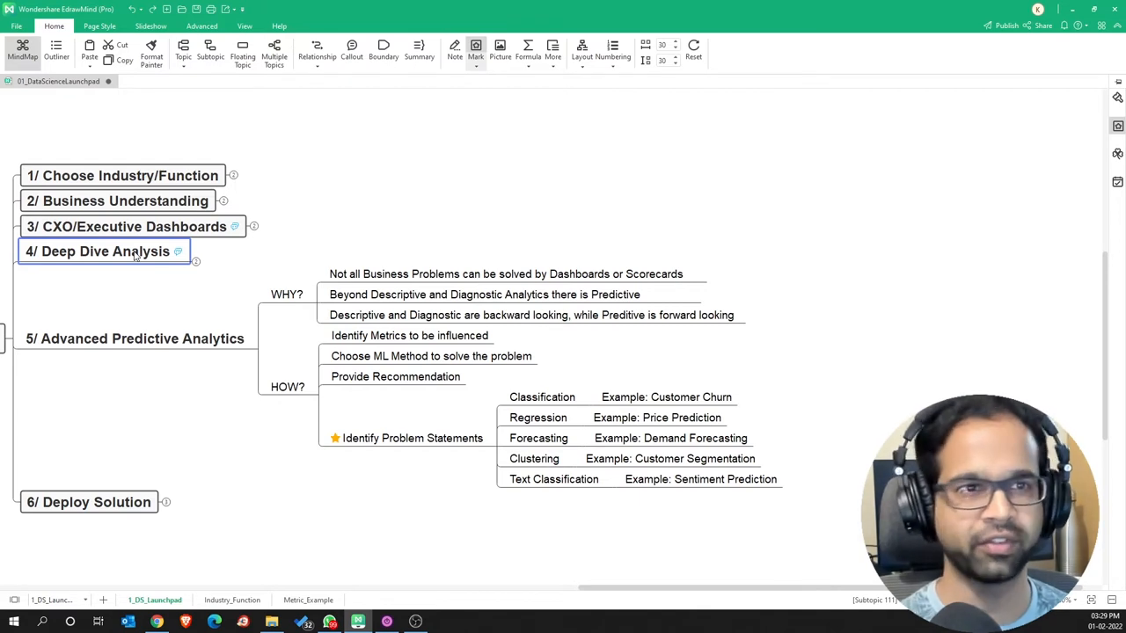
mouse_move(314, 264)
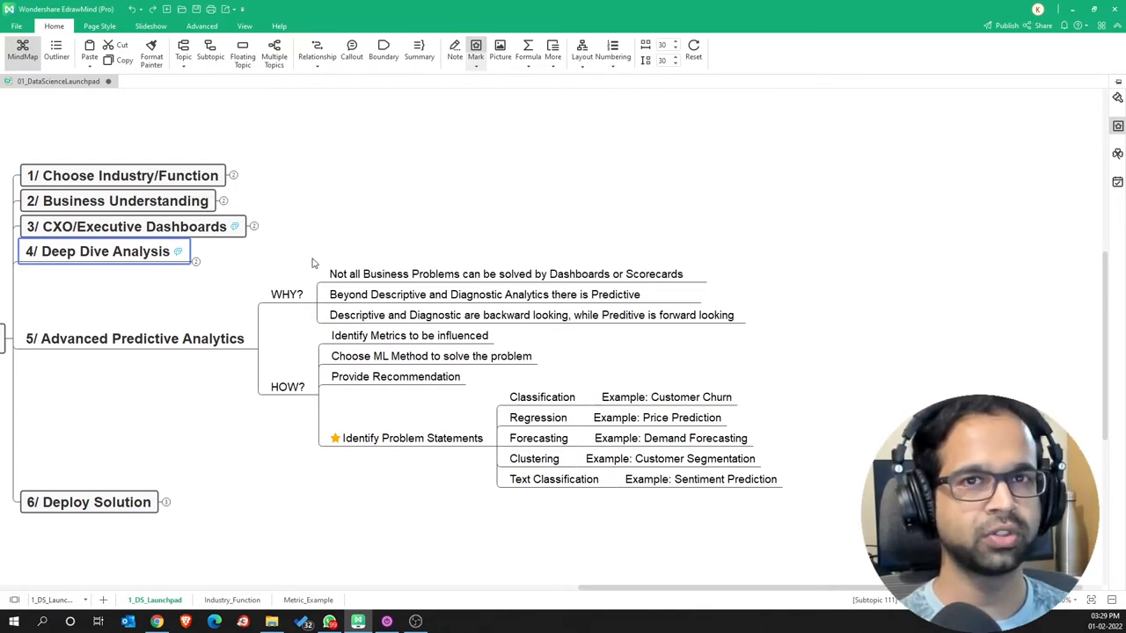
mouse_move(295, 268)
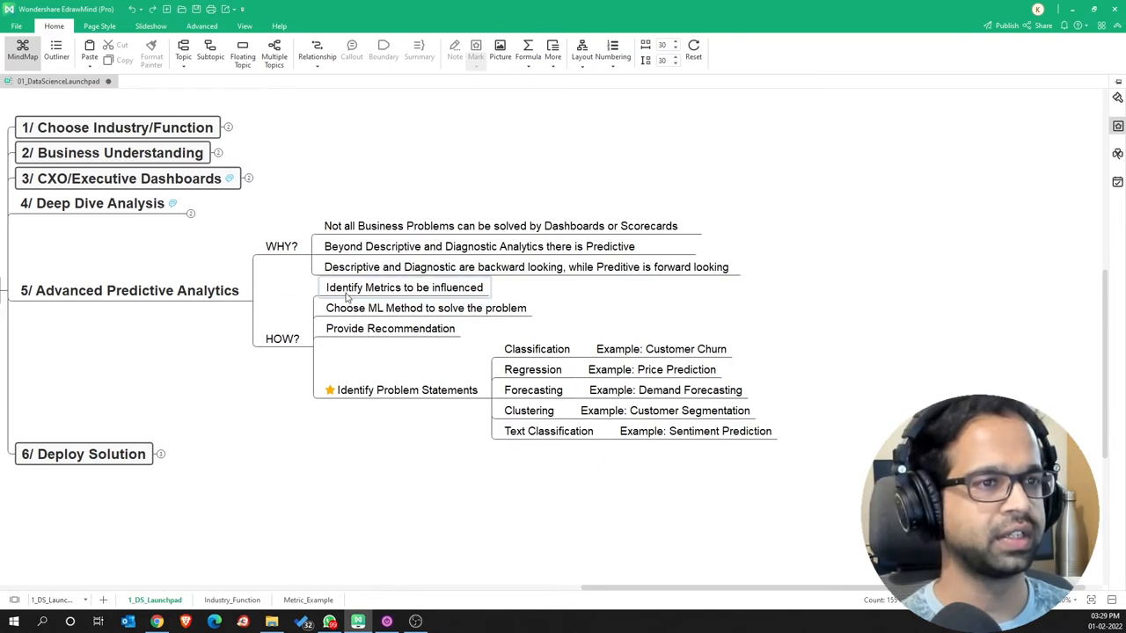
left_click(404, 287)
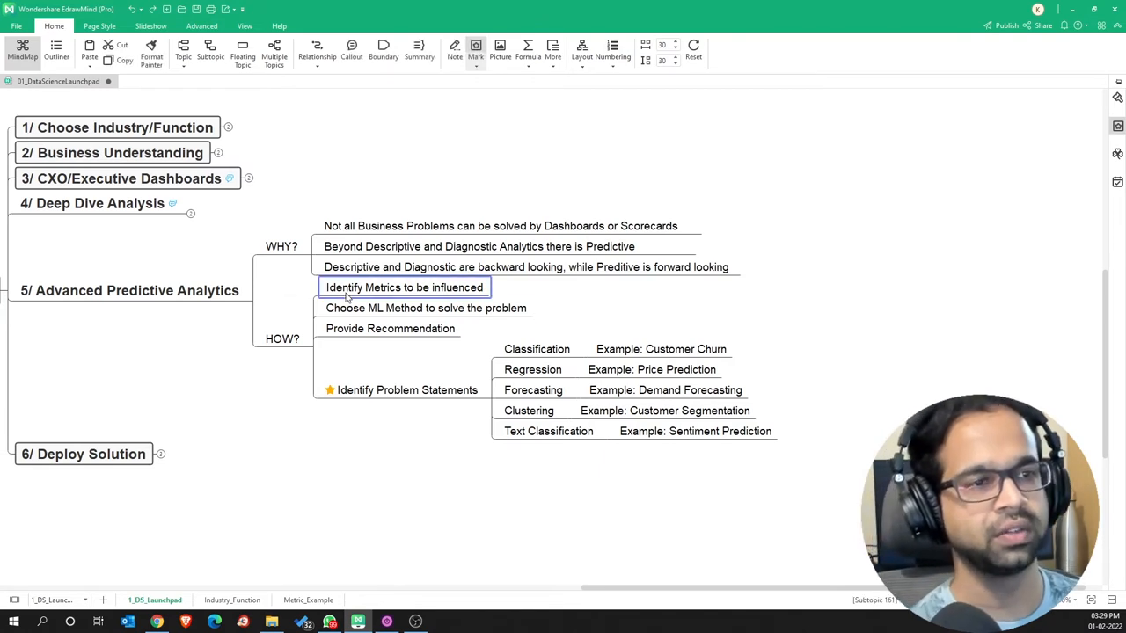
left_click(426, 307)
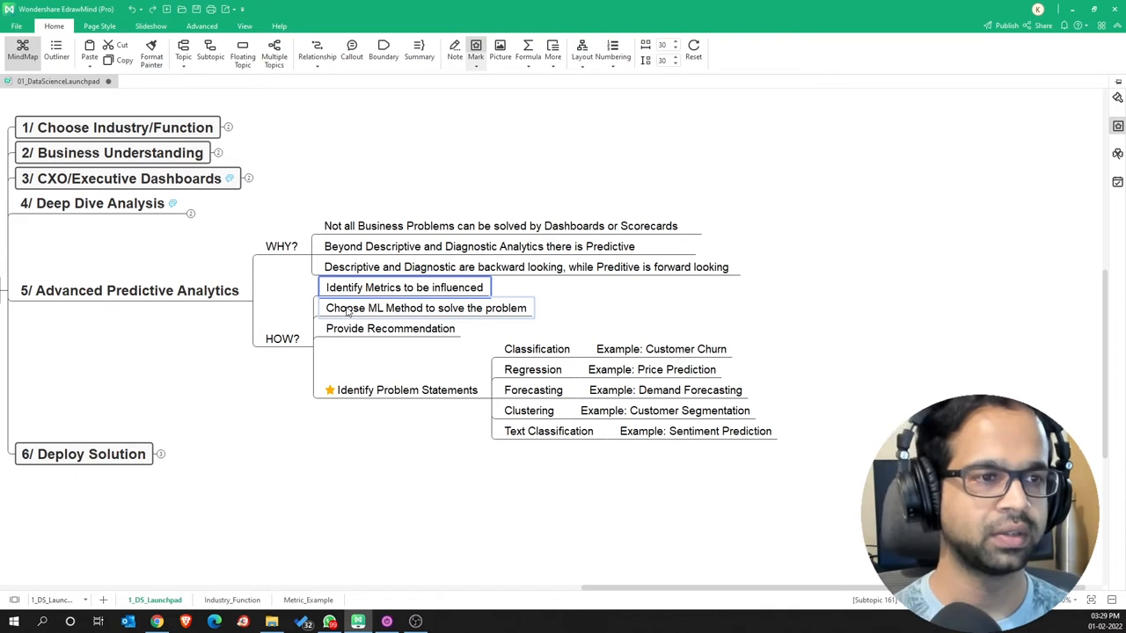
left_click(425, 308)
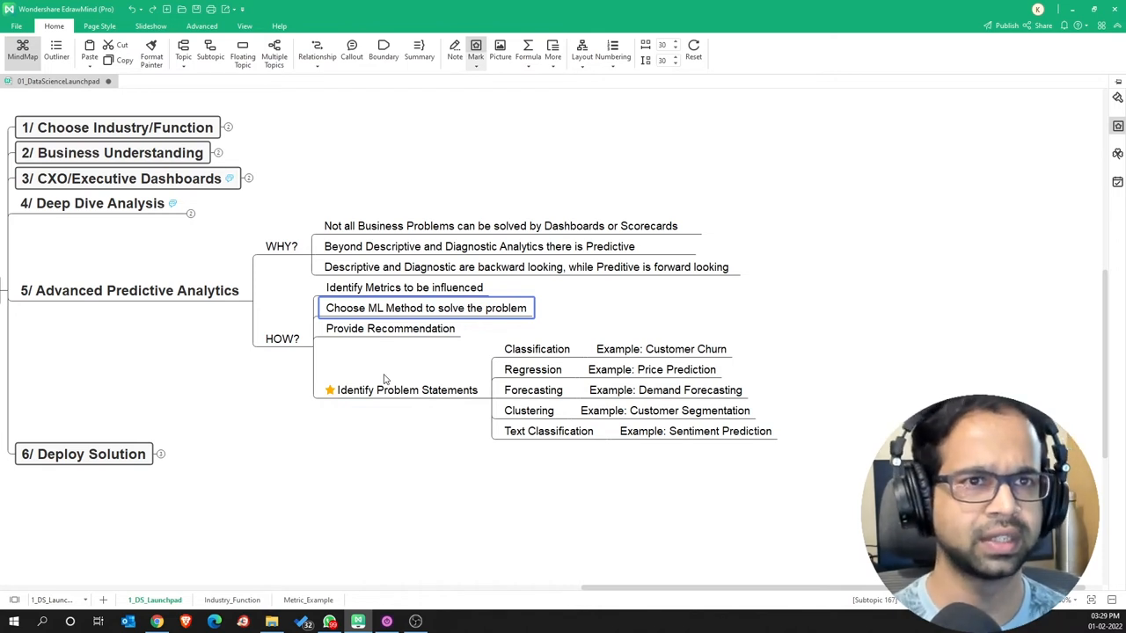
mouse_move(114, 321)
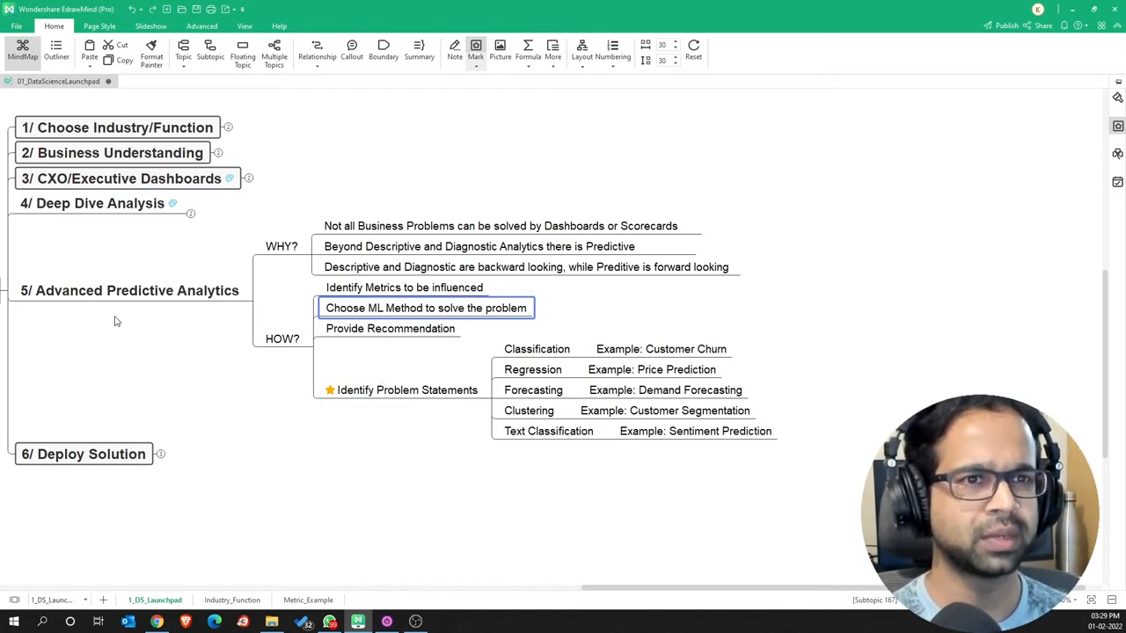
mouse_move(113, 359)
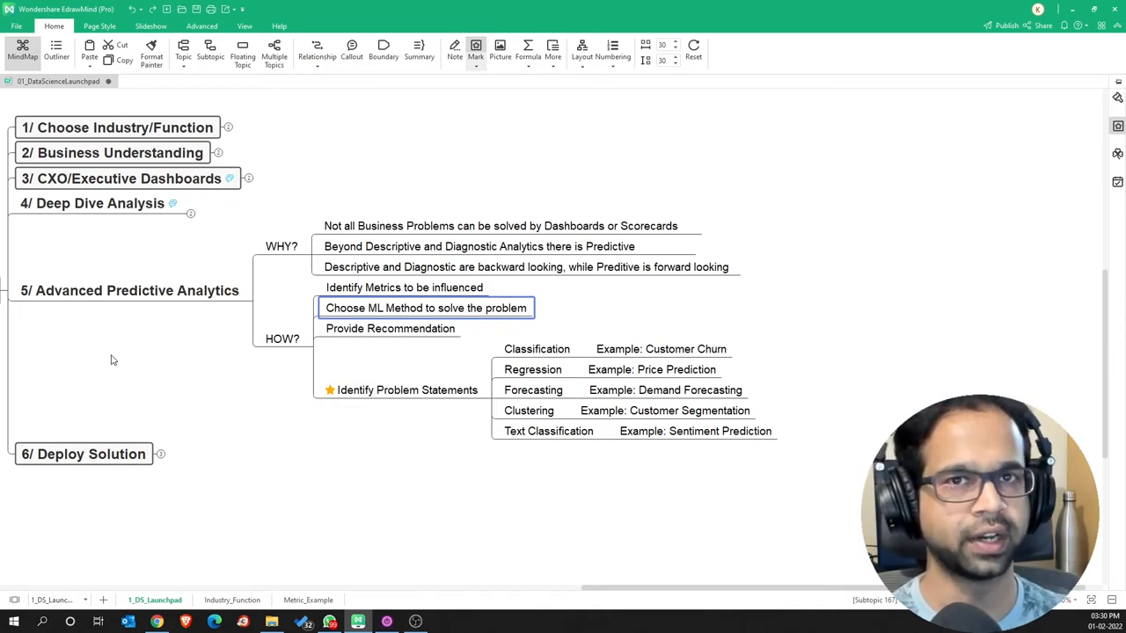
left_click(407, 390)
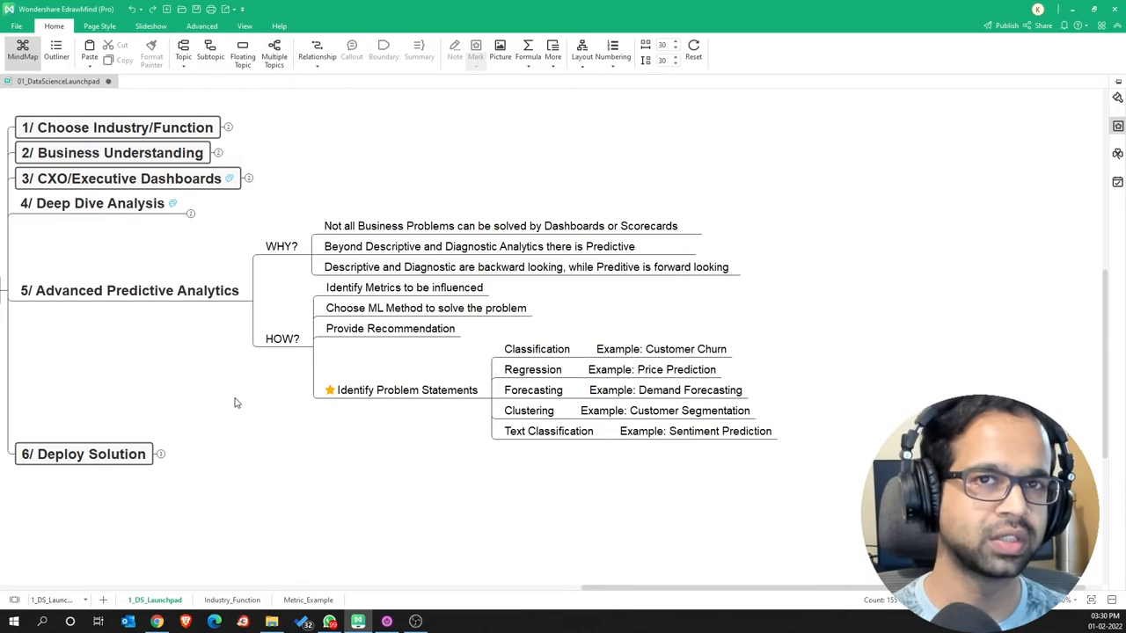
mouse_move(434, 455)
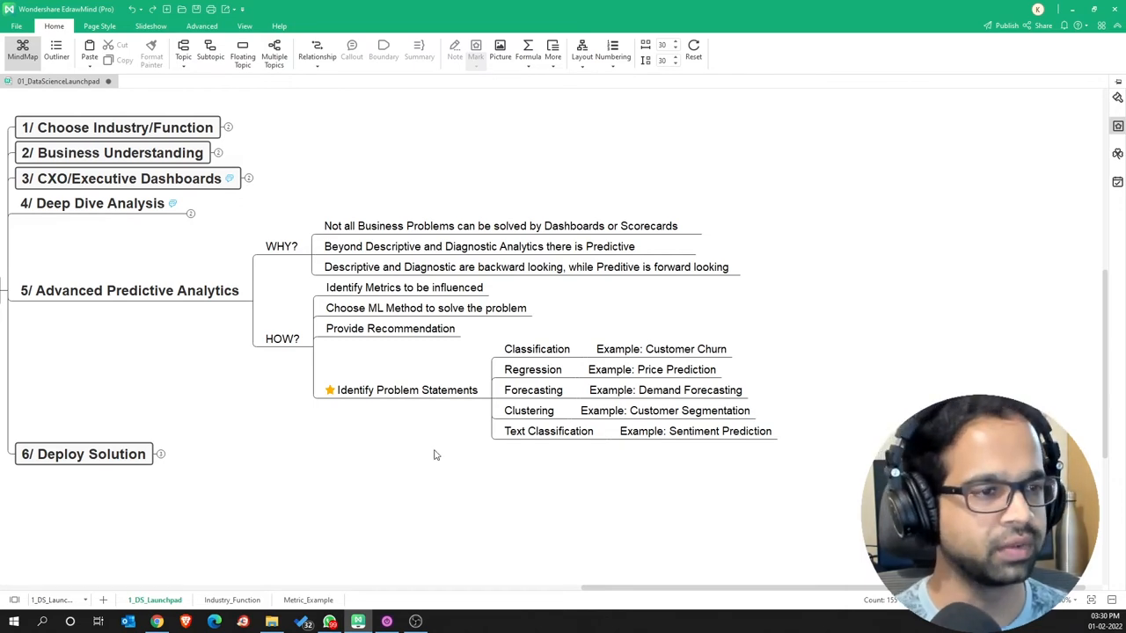
scroll("down", 3)
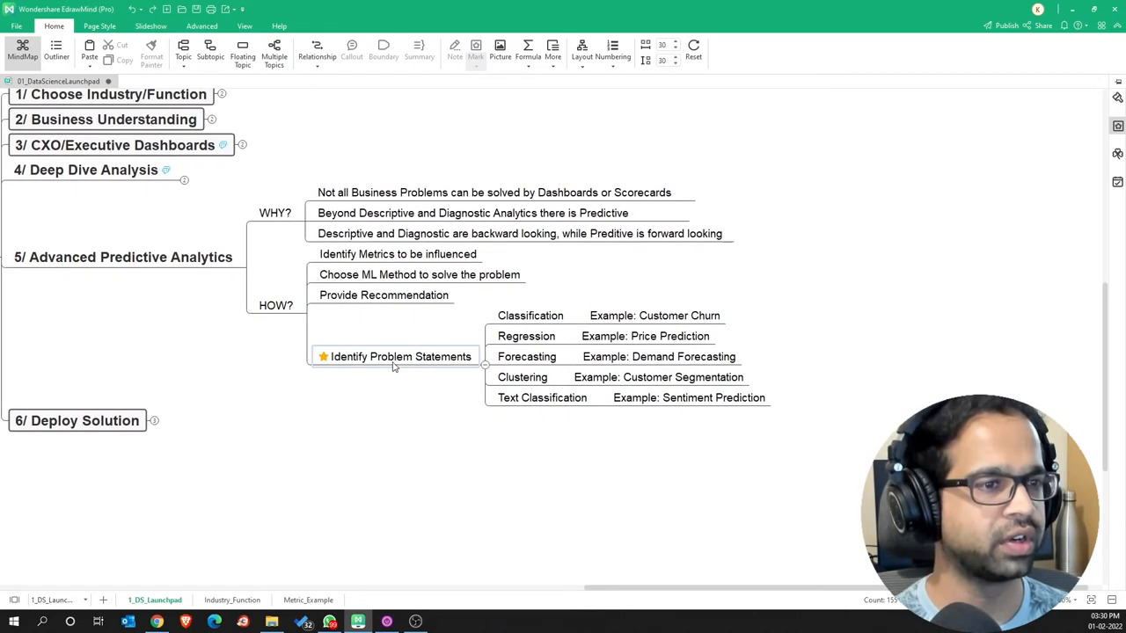
left_click(530, 316)
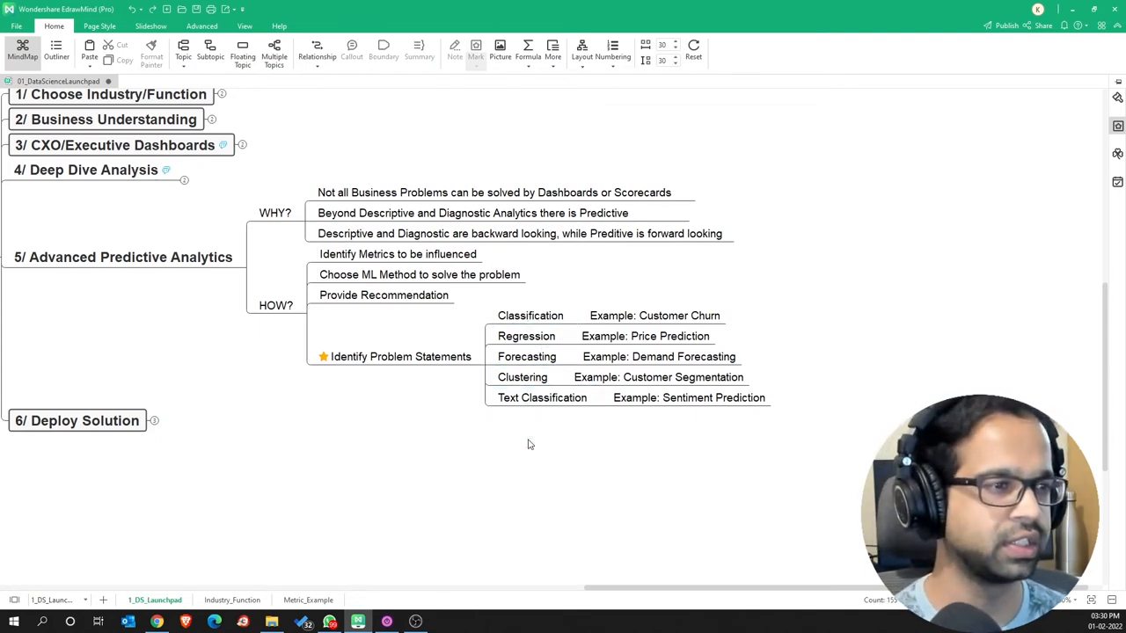
left_click(530, 315)
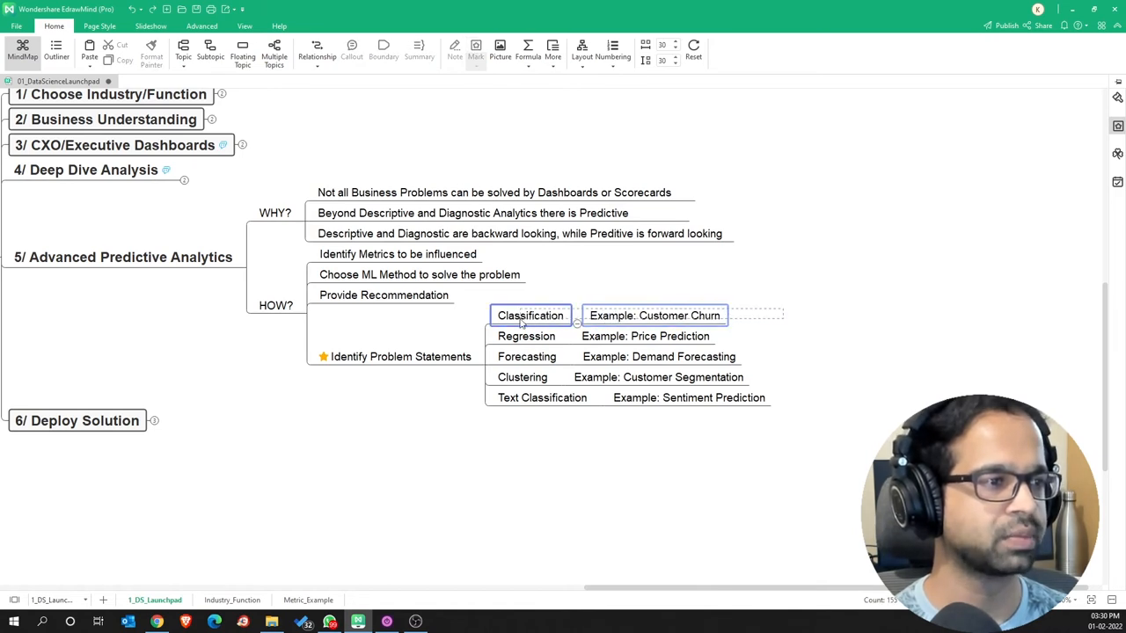
left_click(526, 336)
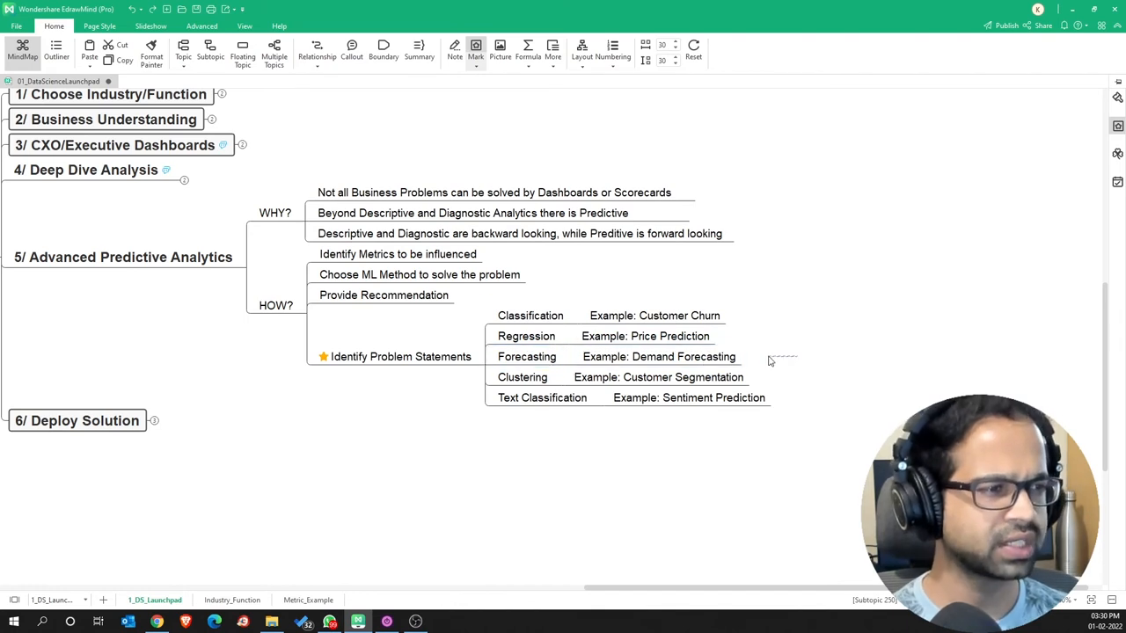
left_click(526, 356)
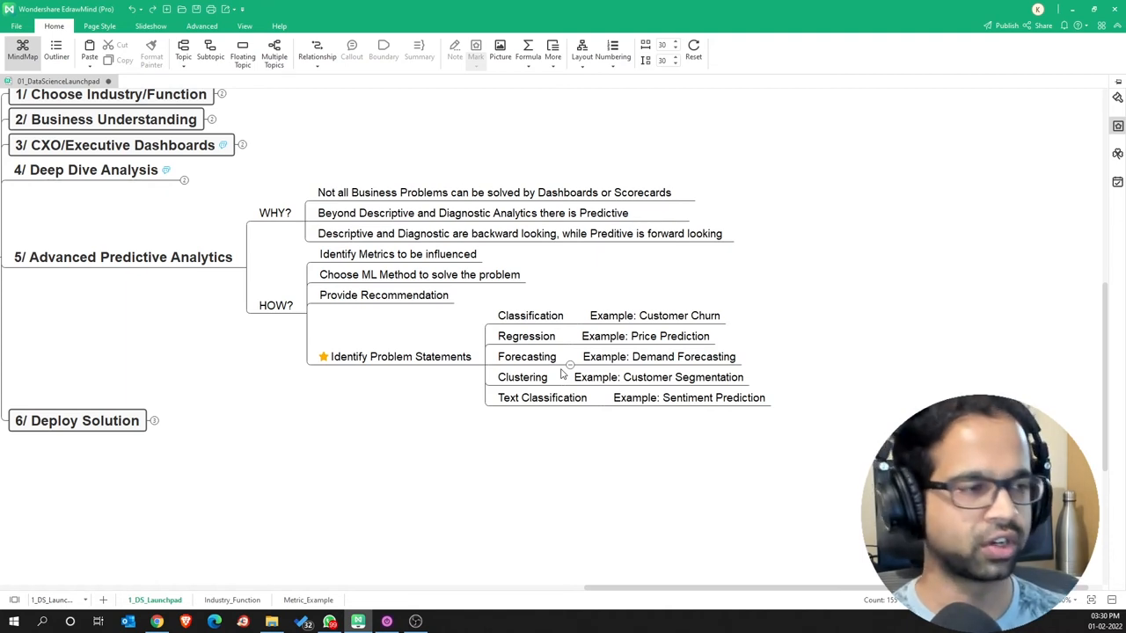
left_click(523, 377)
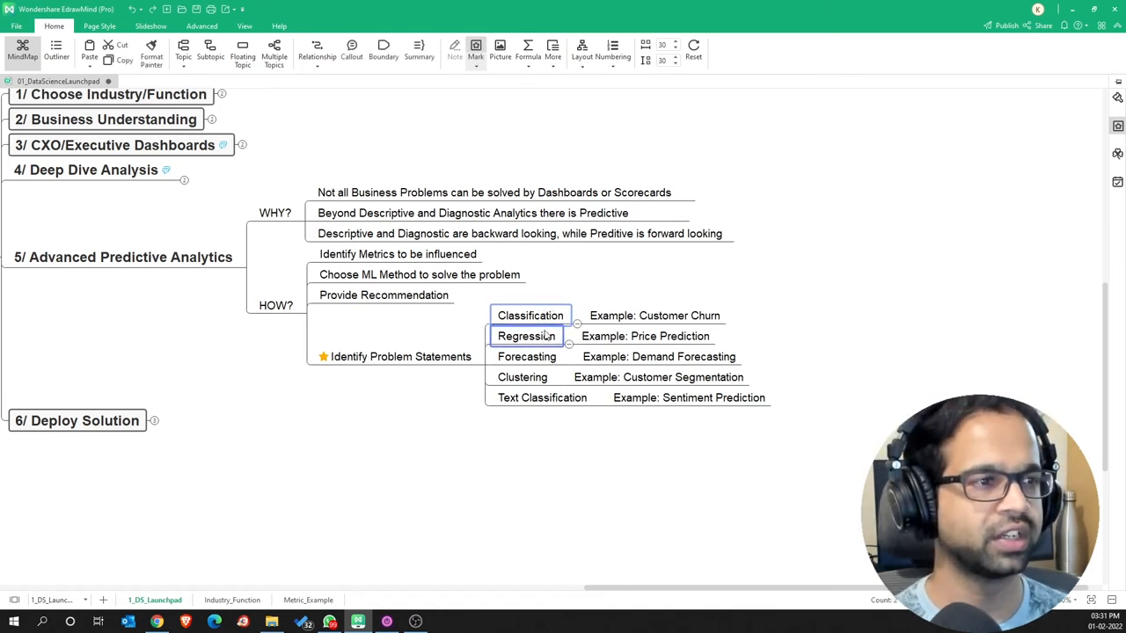
left_click(500, 443)
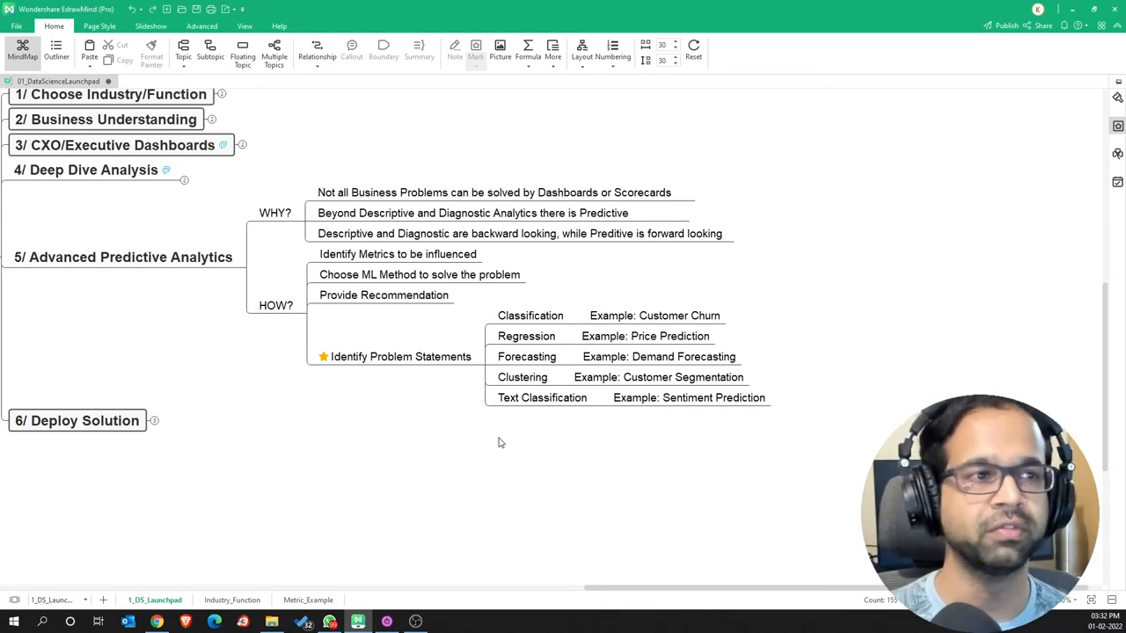
Collapse the 5/ Advanced Predictive Analytics branch.
left_click(519, 233)
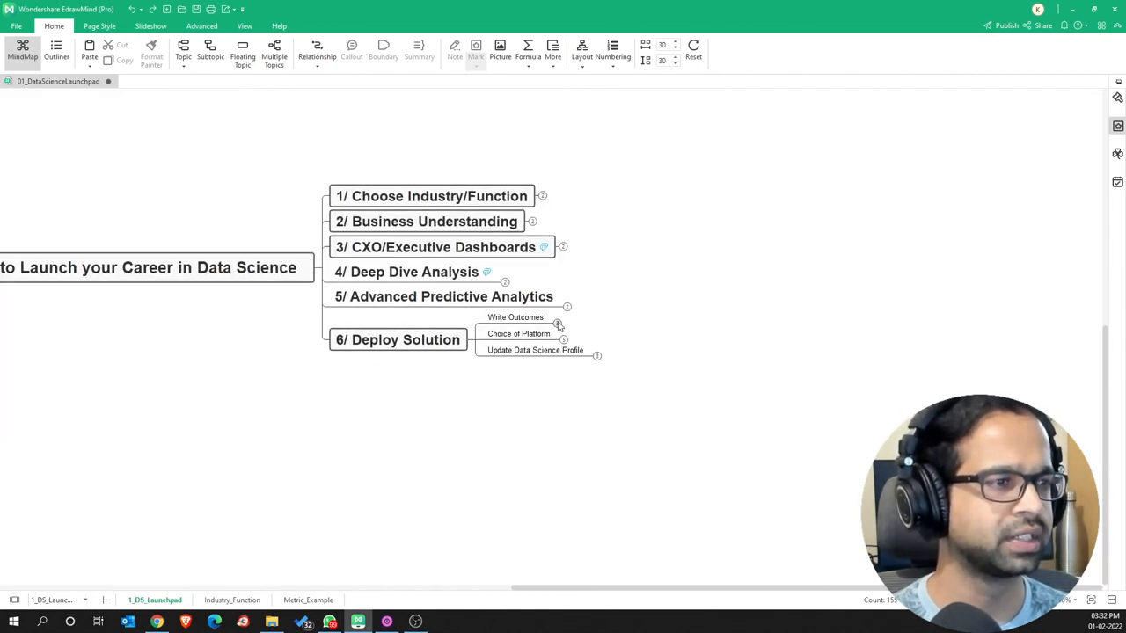
mouse_move(405, 387)
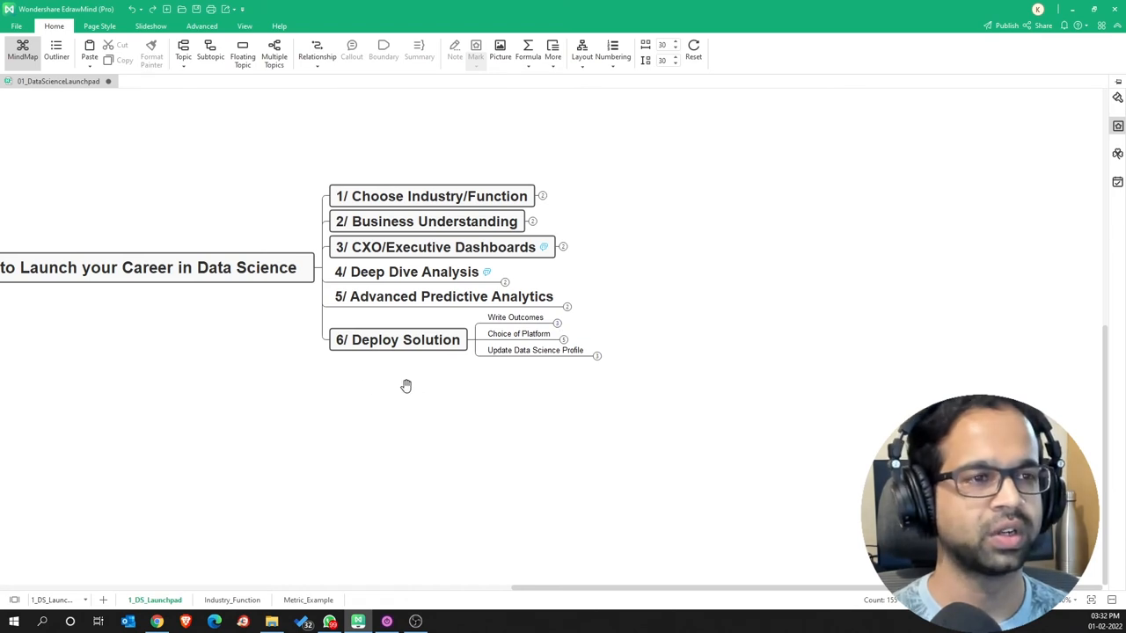
mouse_move(359, 393)
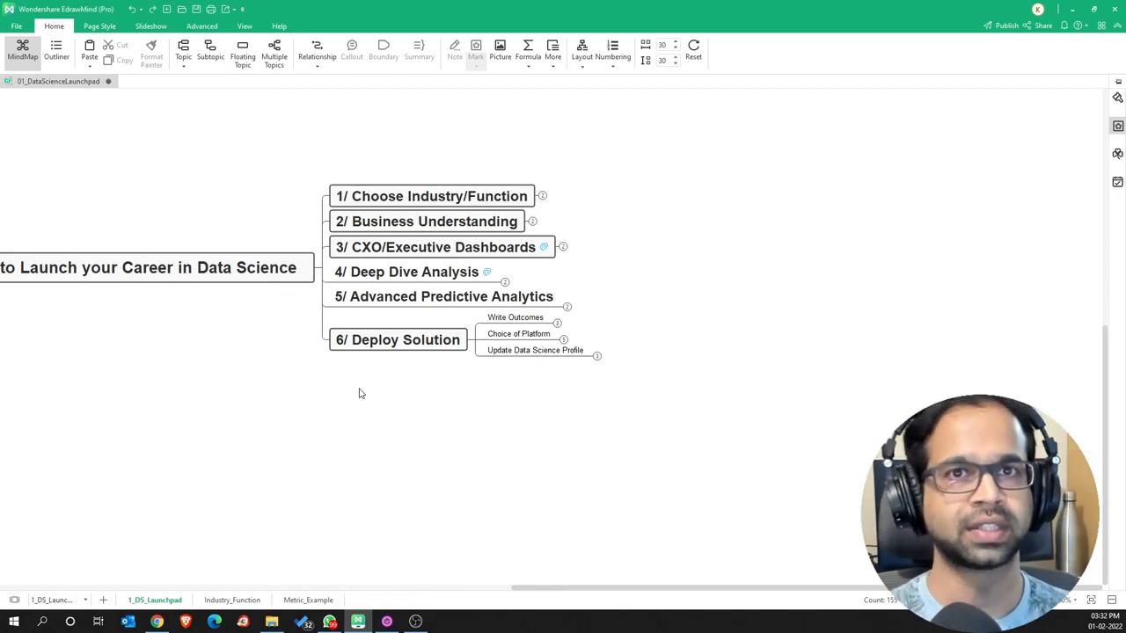
mouse_move(470, 383)
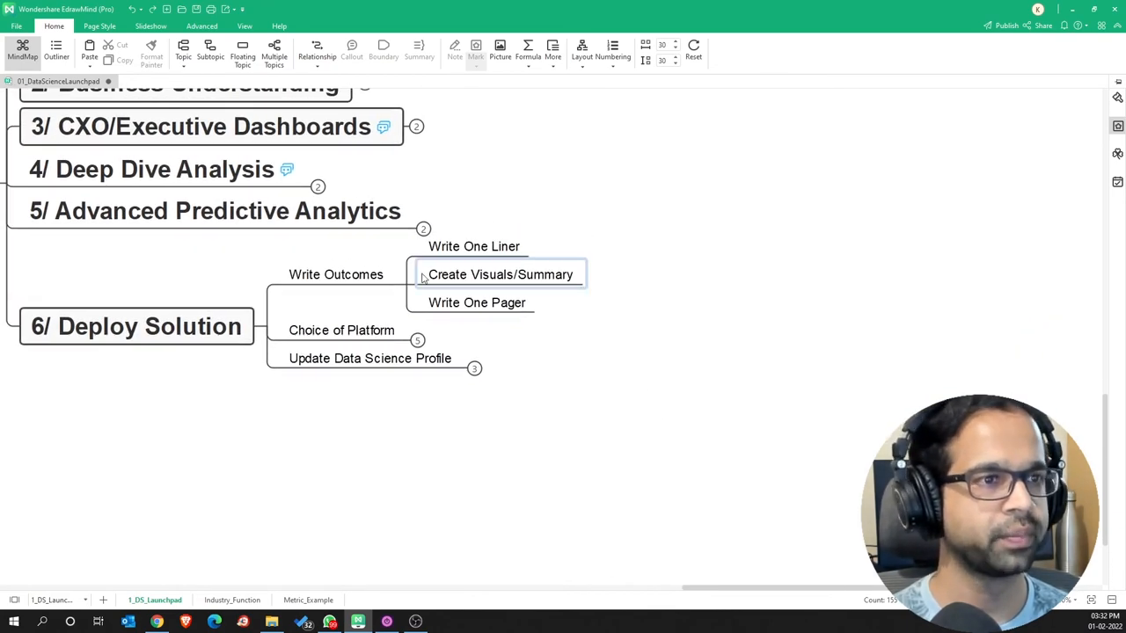
Expand Choice of Platform, Python Application and Update Data Science Profile subtopics.
left_click(336, 274)
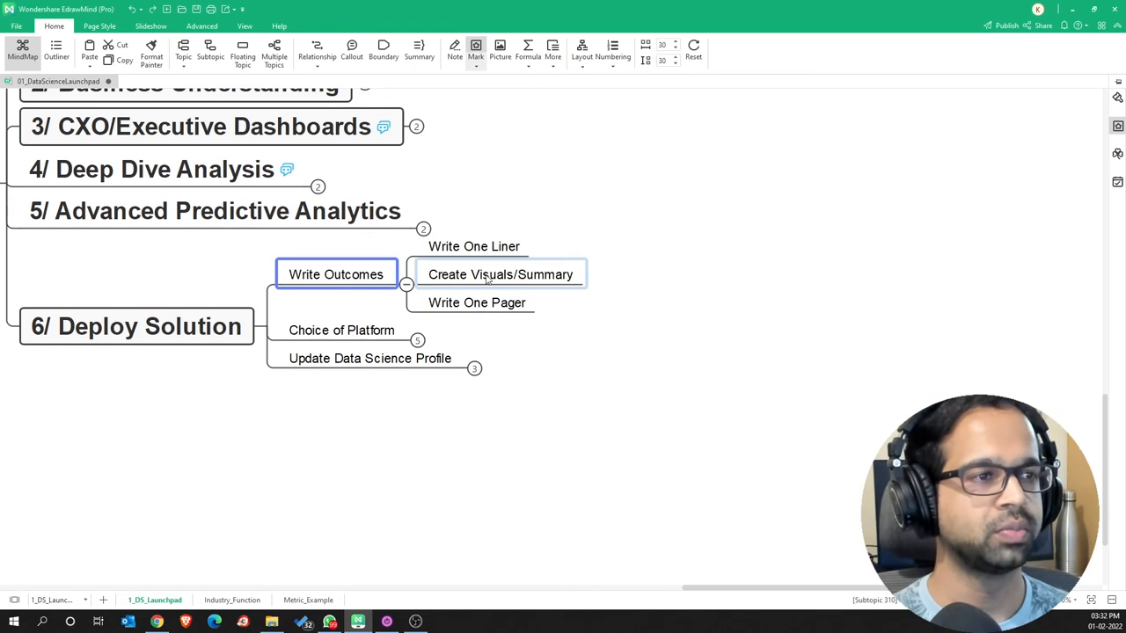
left_click(500, 274)
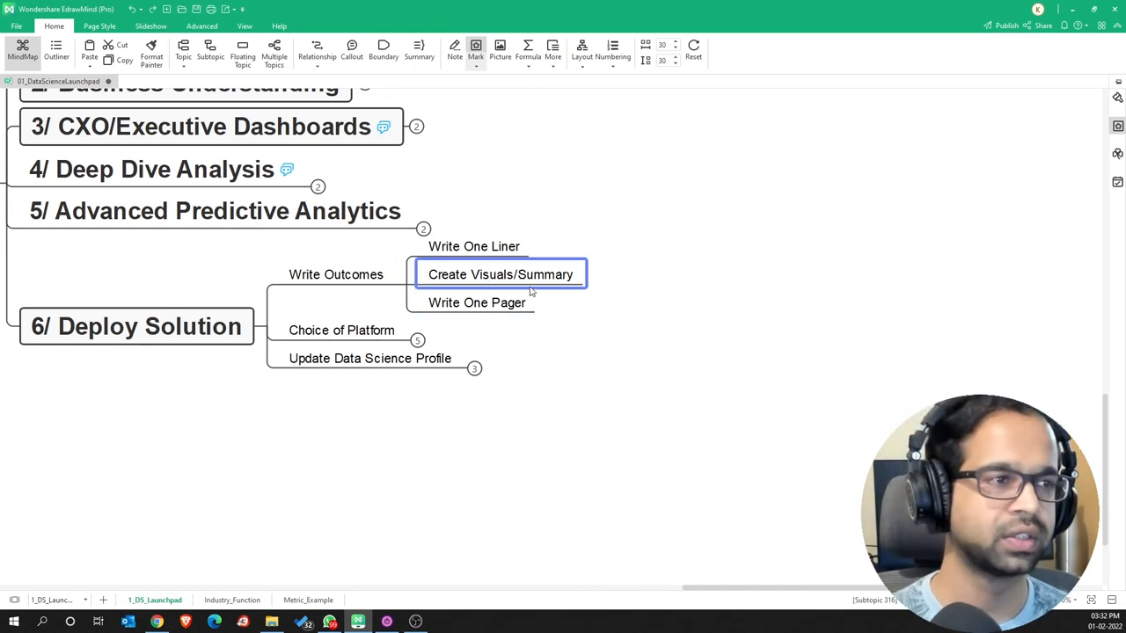
mouse_move(611, 320)
type("Django")
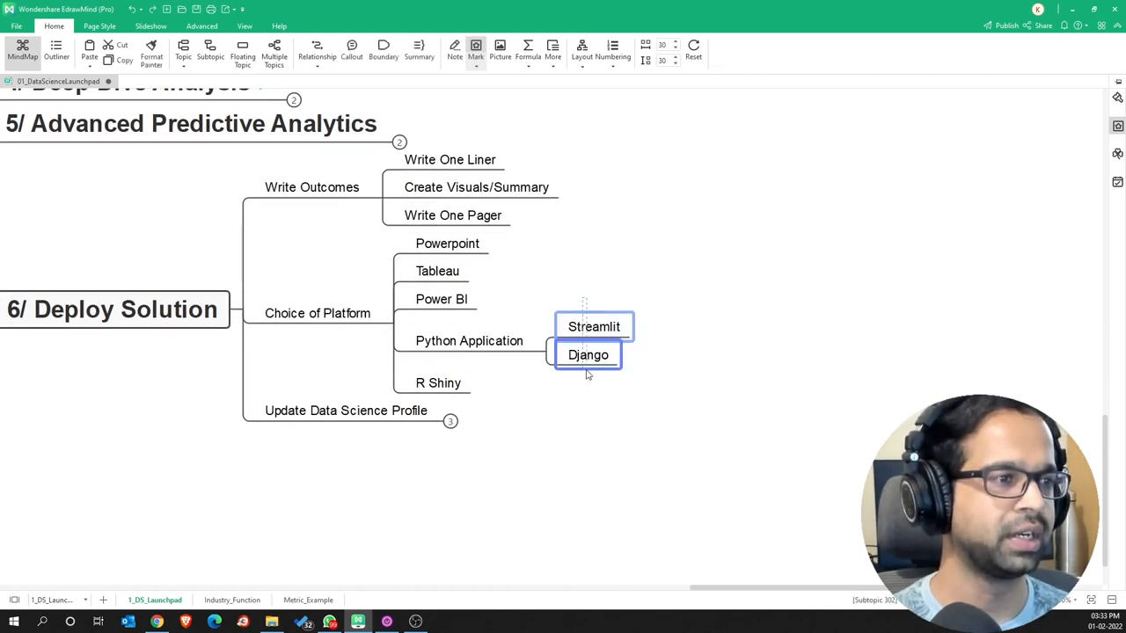
left_click(547, 394)
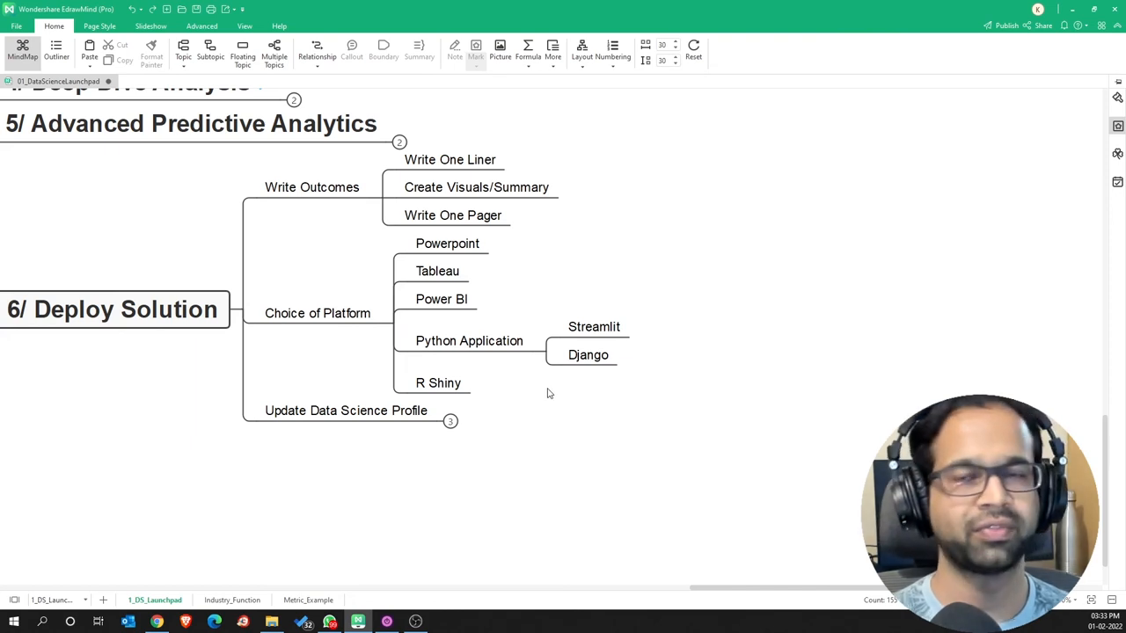
left_click(438, 382)
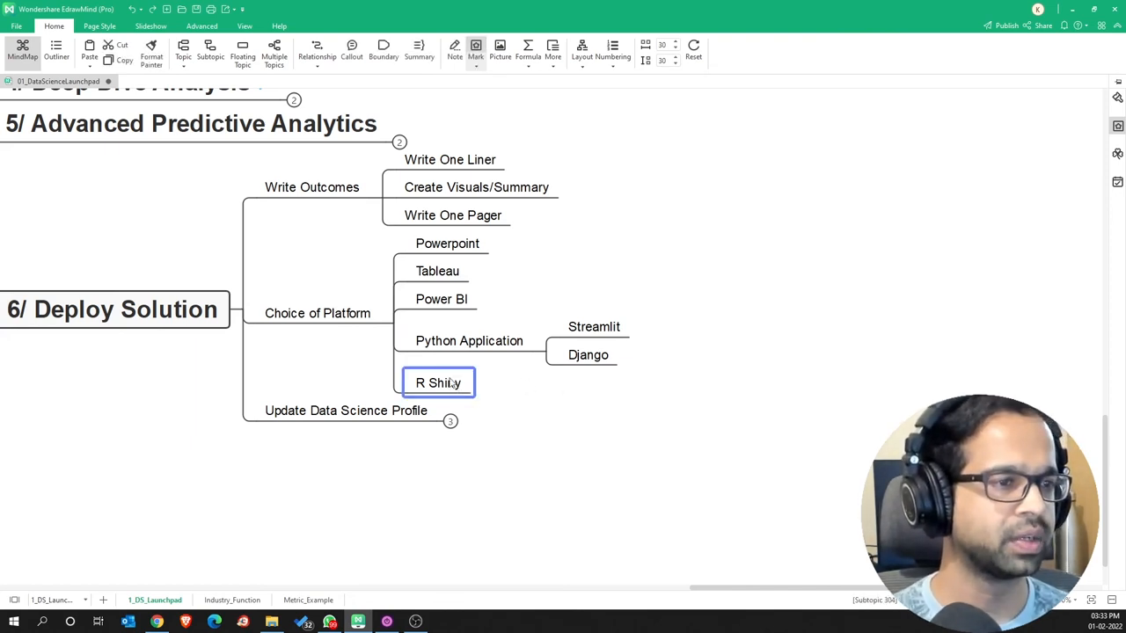
left_click(566, 253)
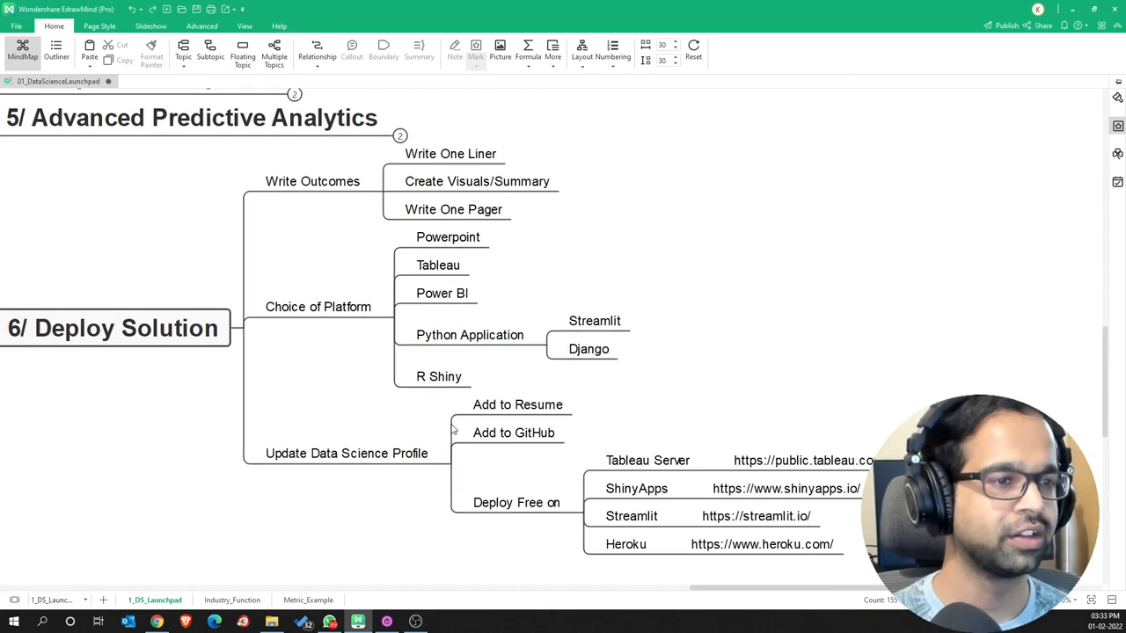
scroll("down", 3)
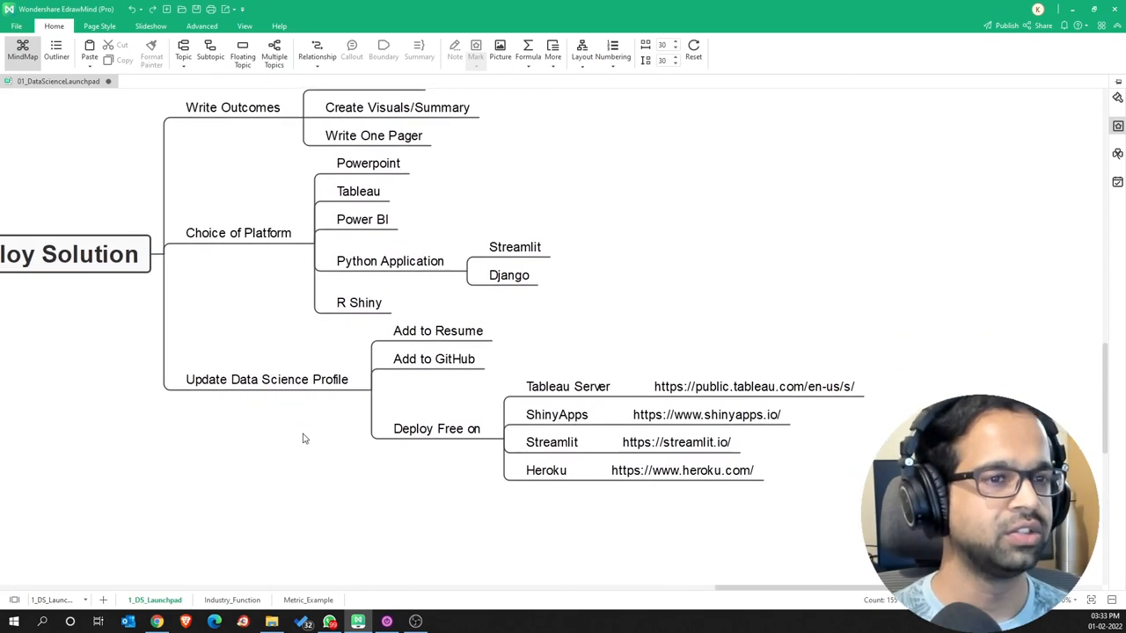
left_click(433, 359)
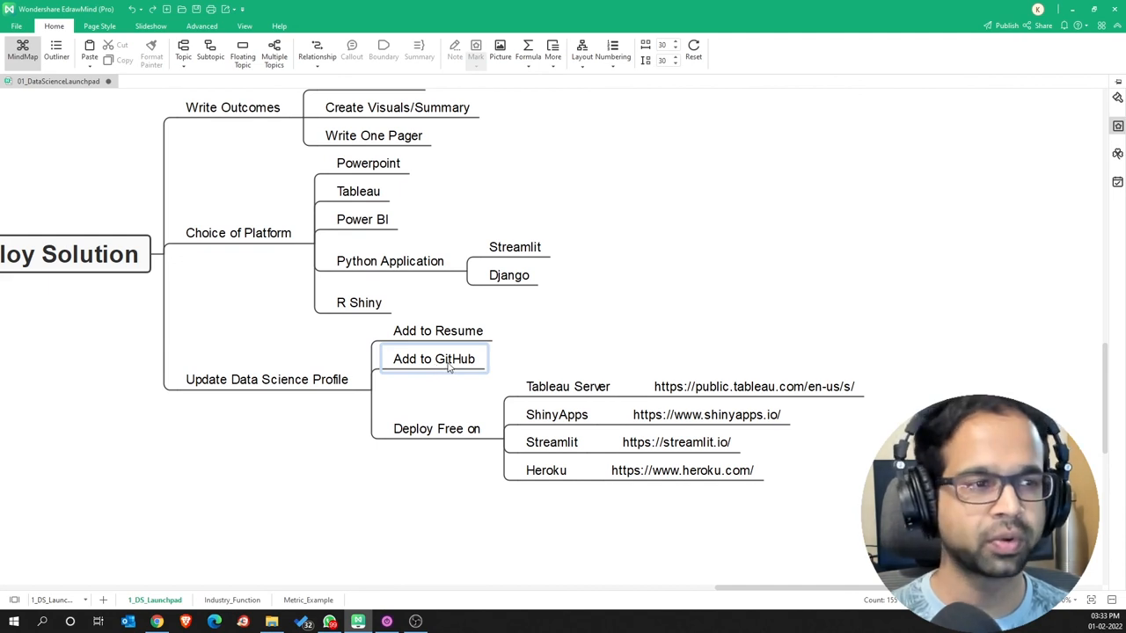
mouse_move(451, 402)
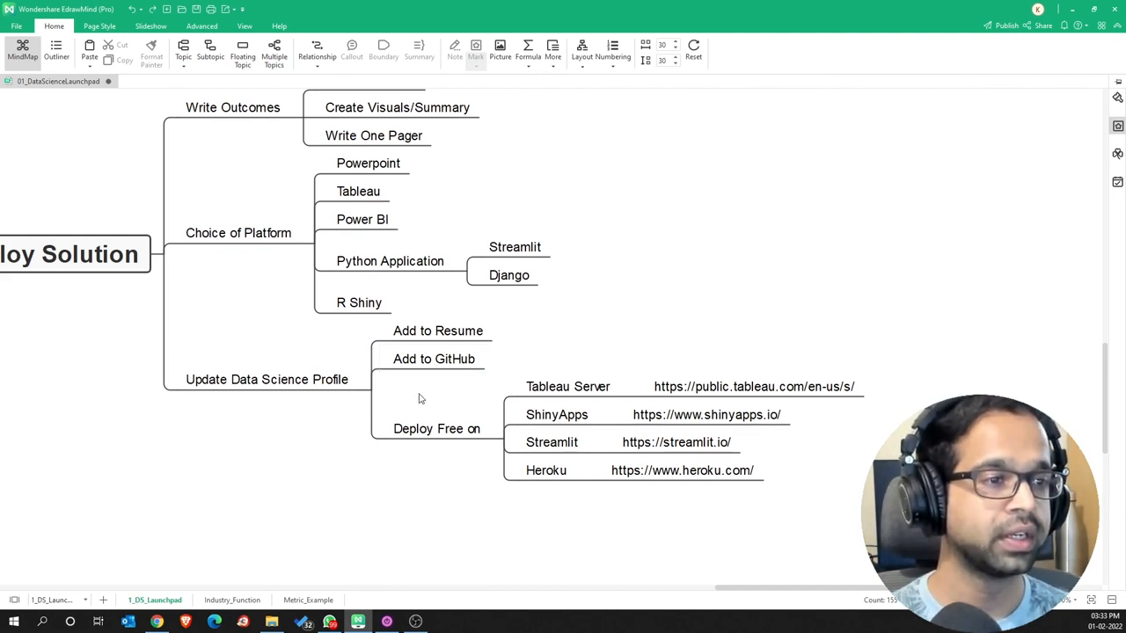
left_click(568, 386)
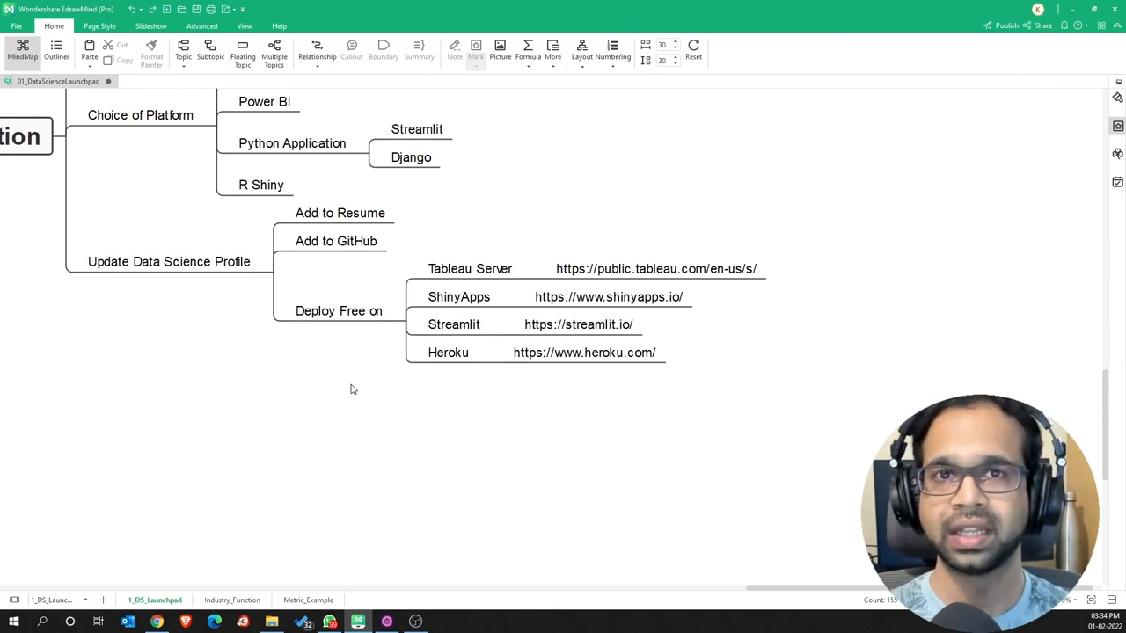
mouse_move(211, 369)
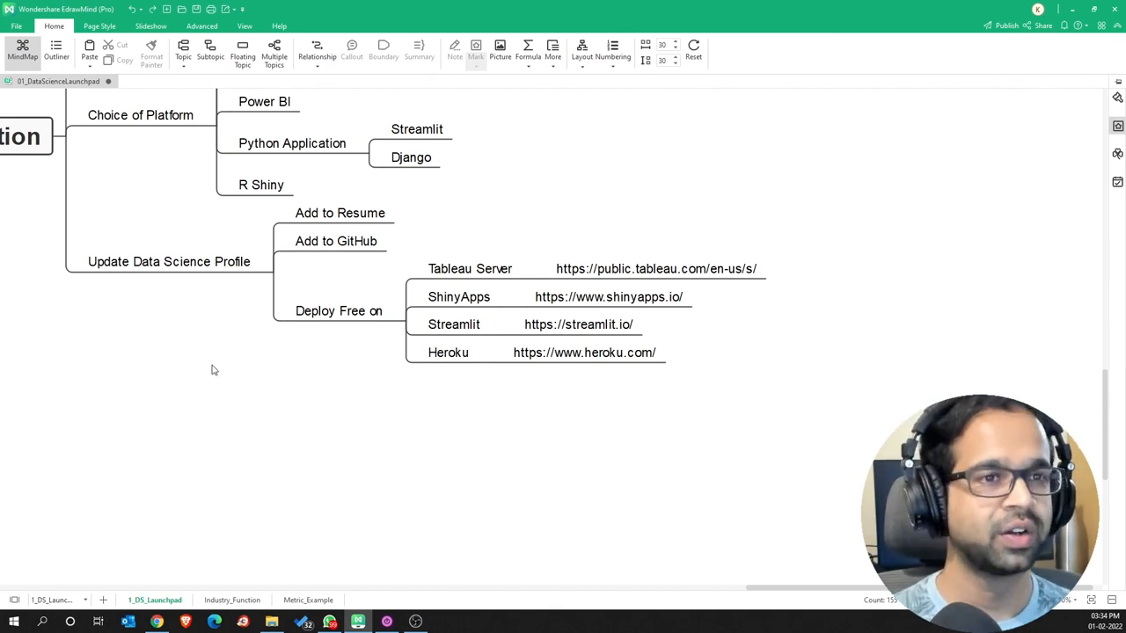